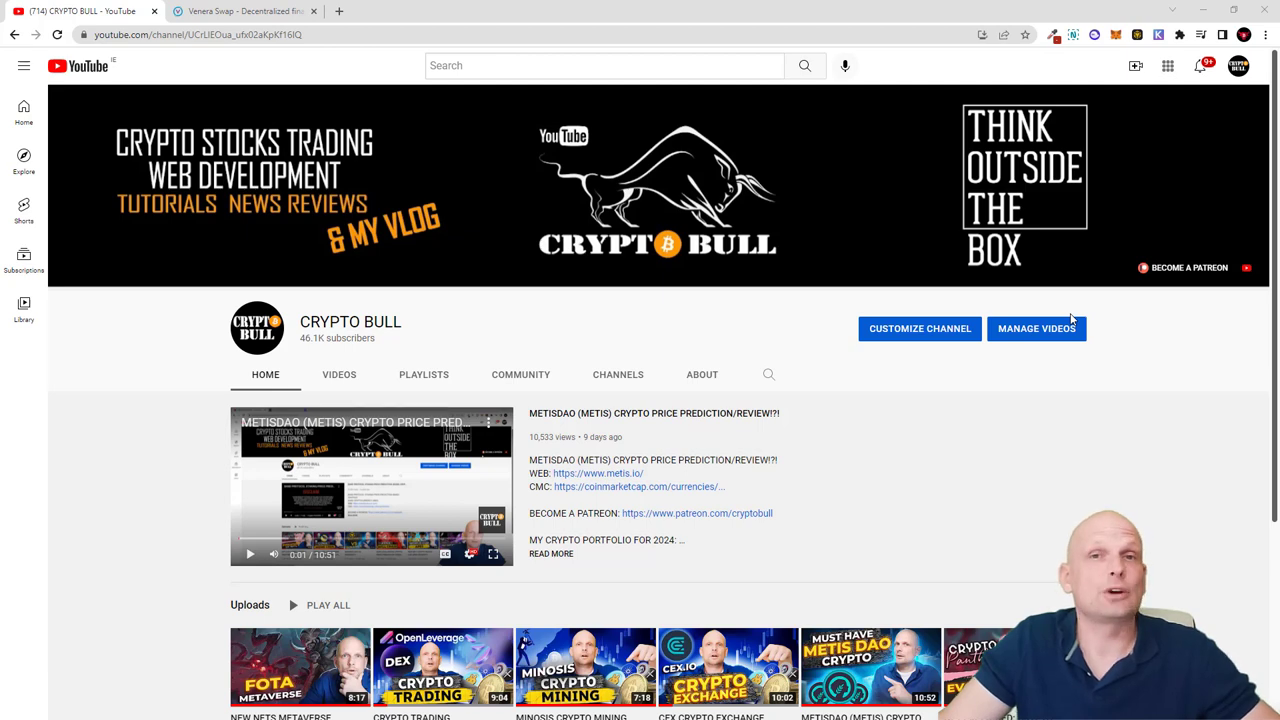
Switch to the Venera Swap tab showing the Stage 2 public sale announcement
{"action": "left_click", "coordinate": [244, 12]}
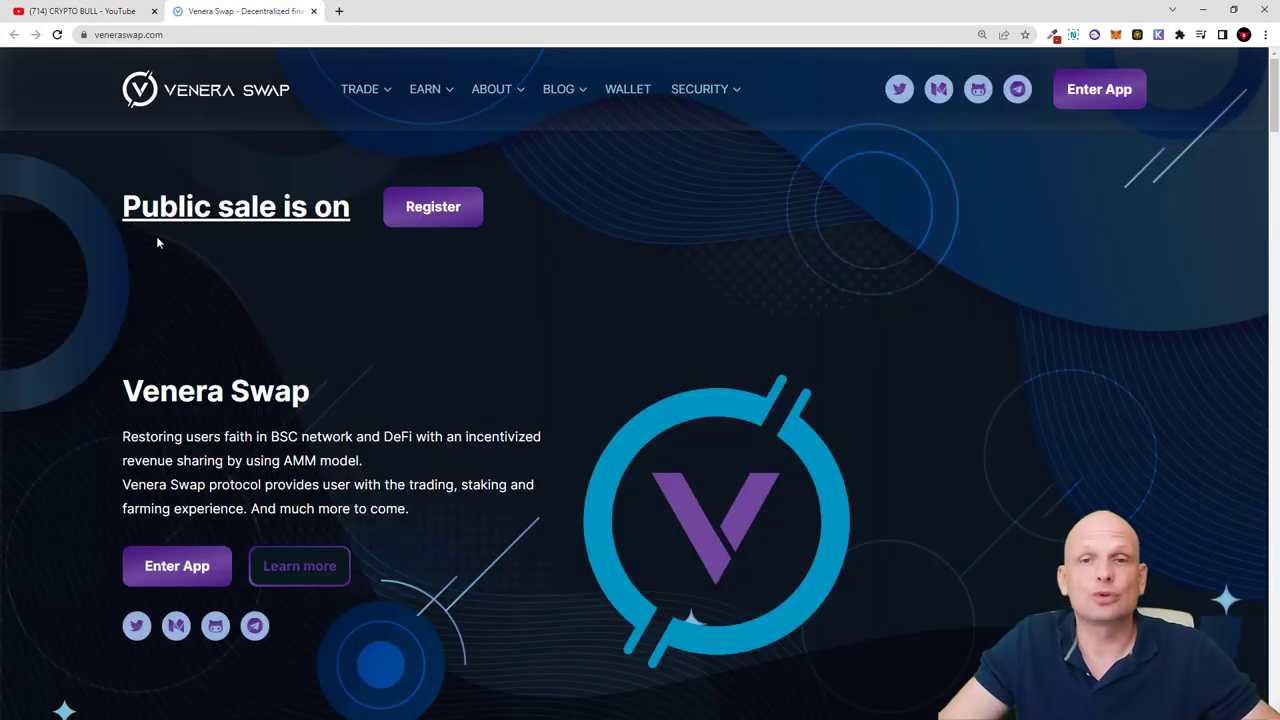
{"action": "mouse_move", "coordinate": [68, 204]}
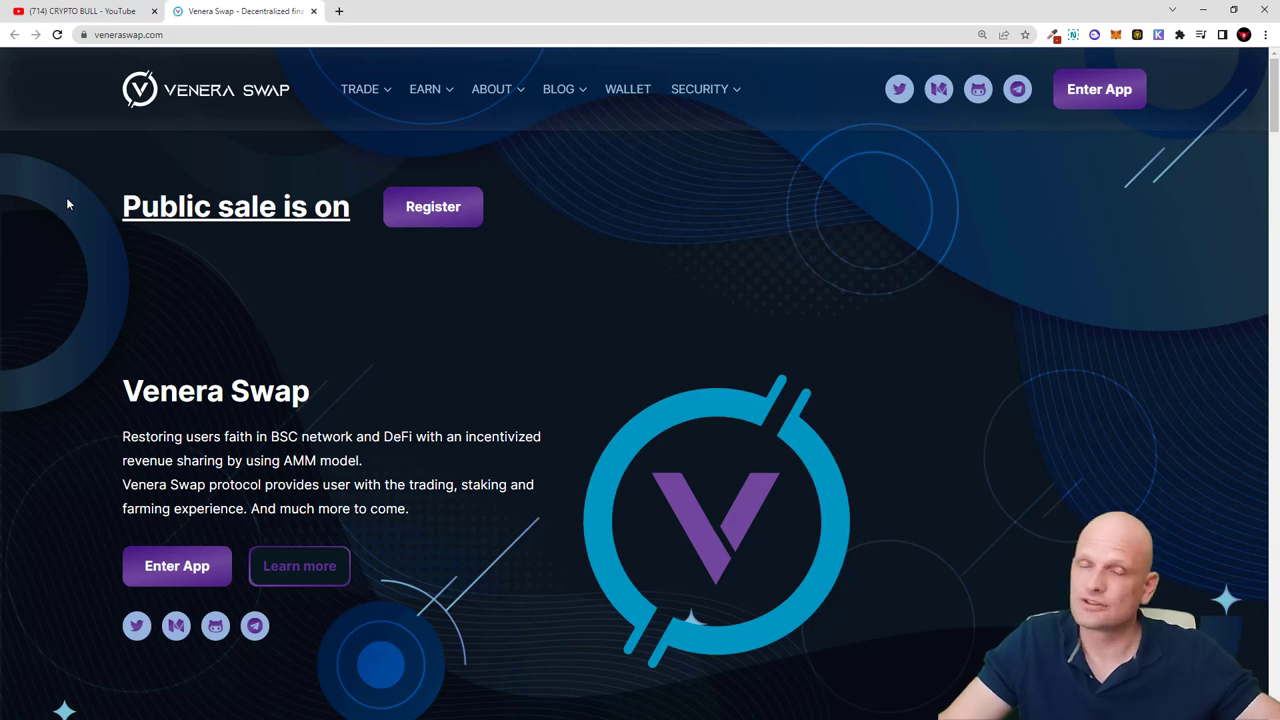
{"action": "mouse_move", "coordinate": [112, 210]}
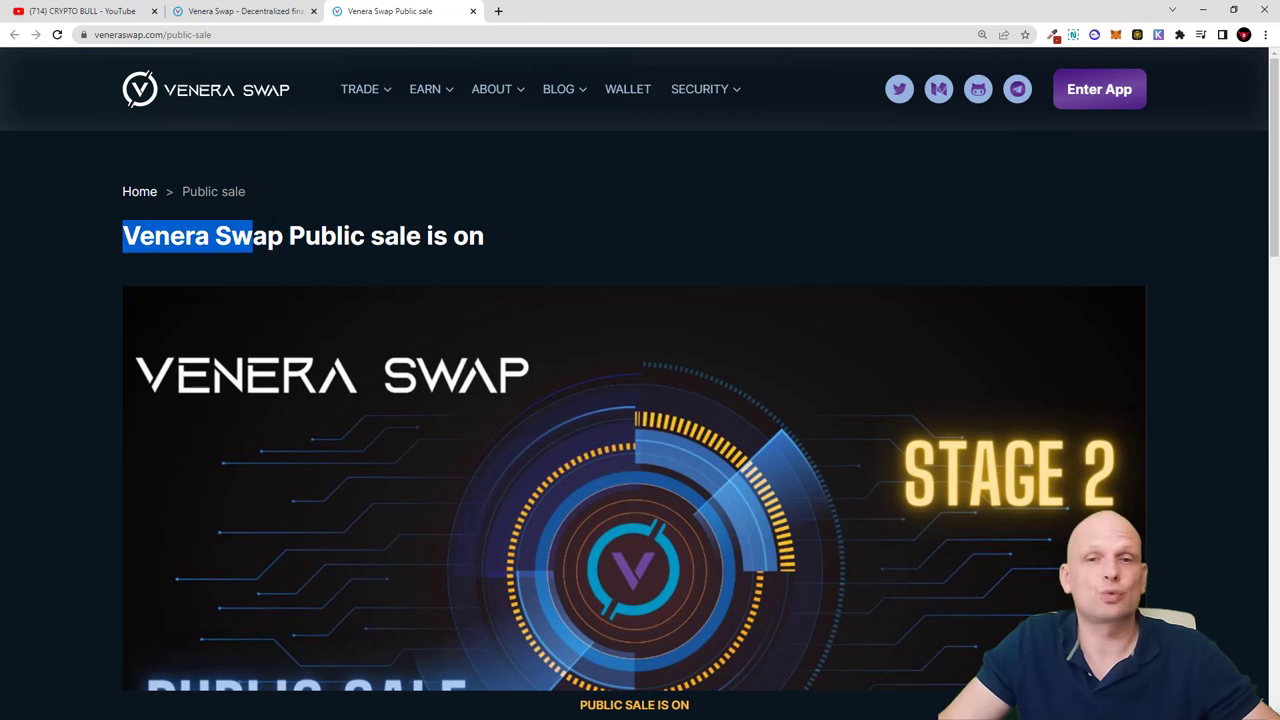
Scroll through the sale page: Stage 2 rounds at $0.06, $0.07, $0.08, release terms and wallet registration form
{"action": "scroll", "scroll_direction": "down", "scroll_amount": 3}
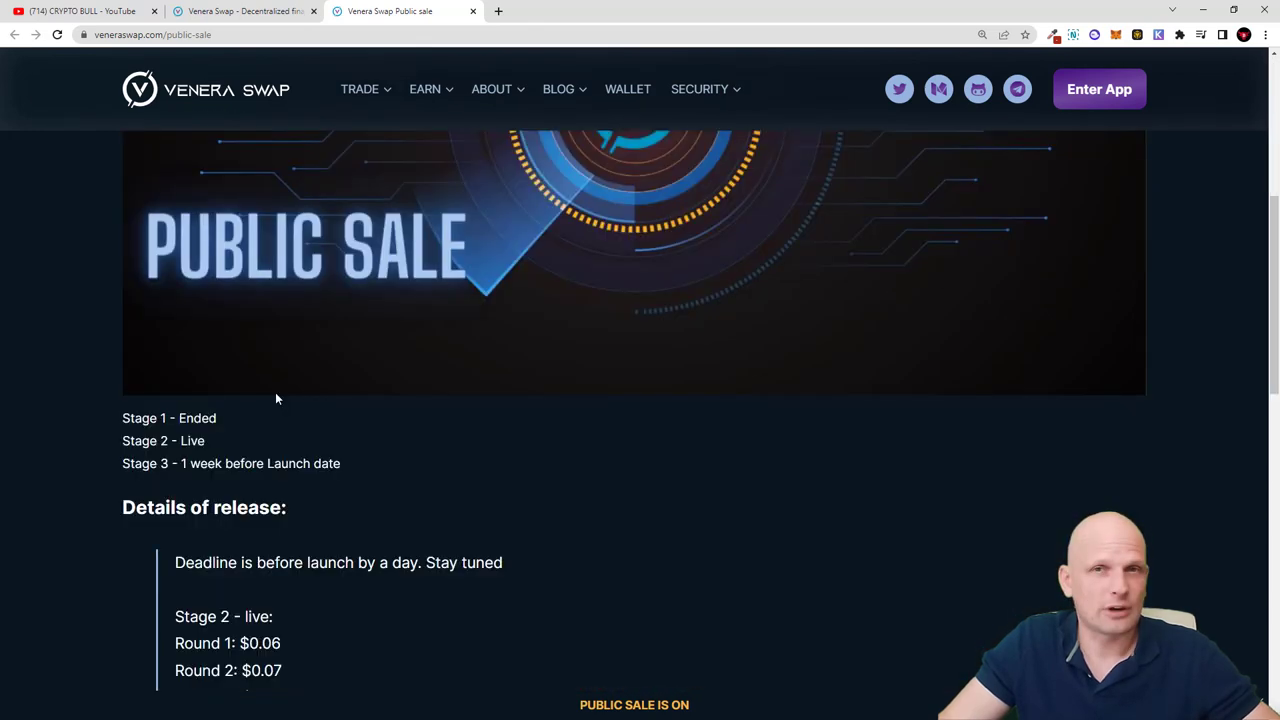
{"action": "scroll", "scroll_direction": "down", "scroll_amount": 3}
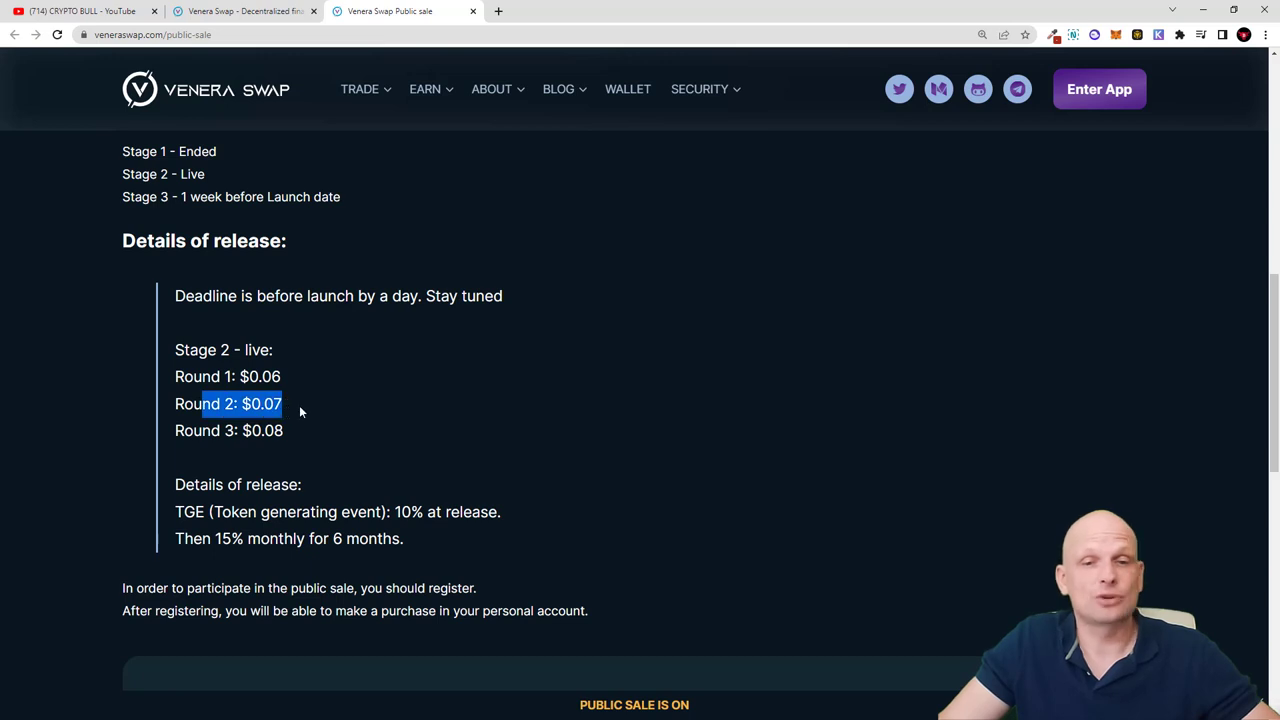
{"action": "scroll", "scroll_direction": "down", "scroll_amount": 3}
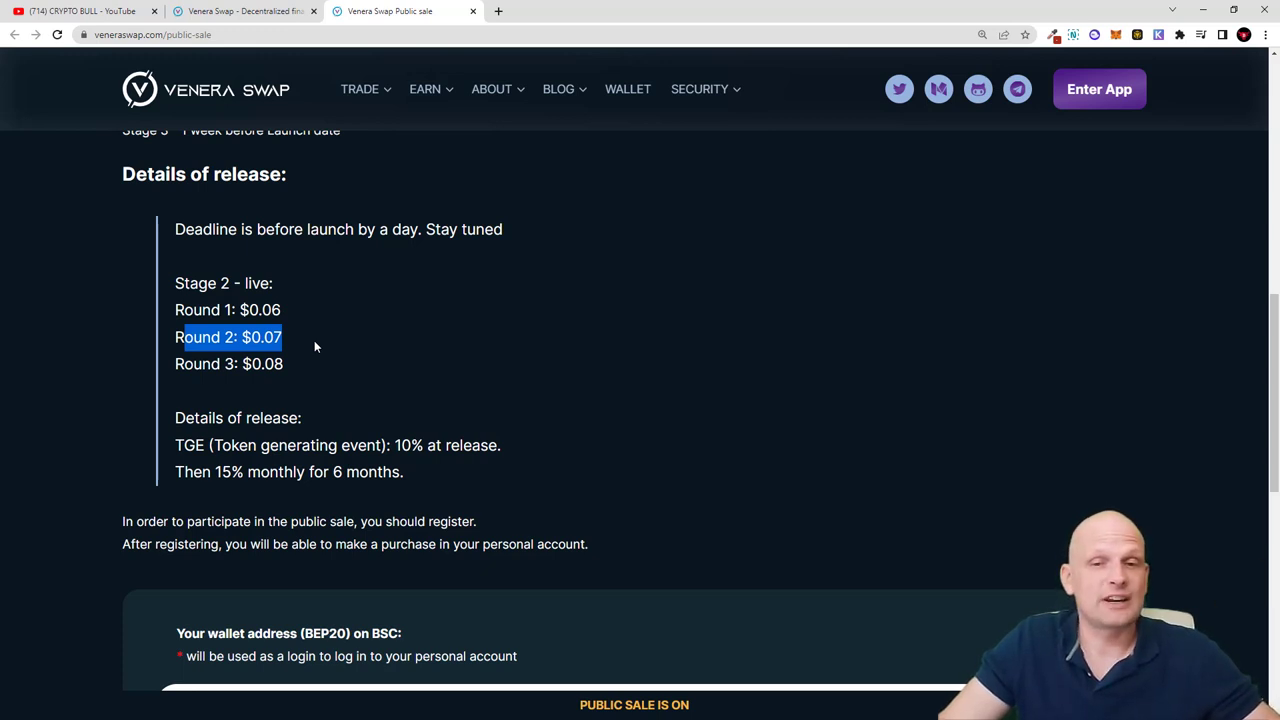
{"action": "scroll", "scroll_direction": "down", "scroll_amount": 3}
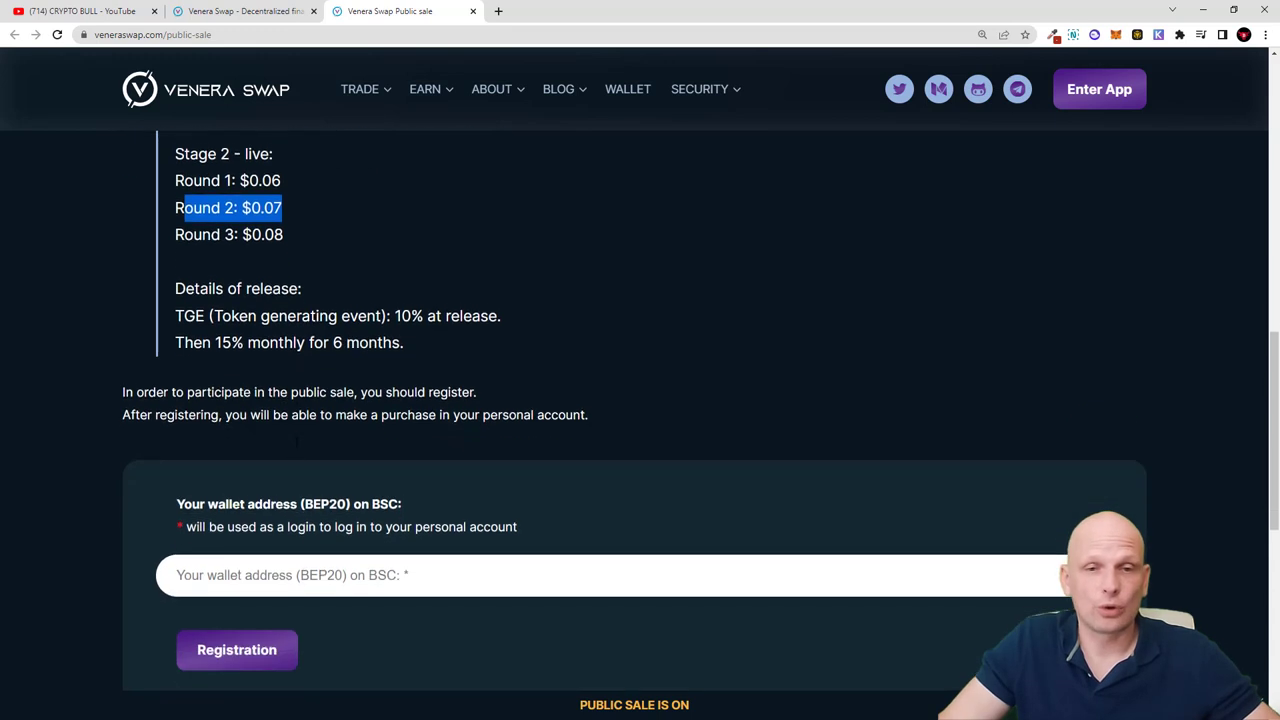
{"action": "scroll", "scroll_direction": "down", "scroll_amount": 3}
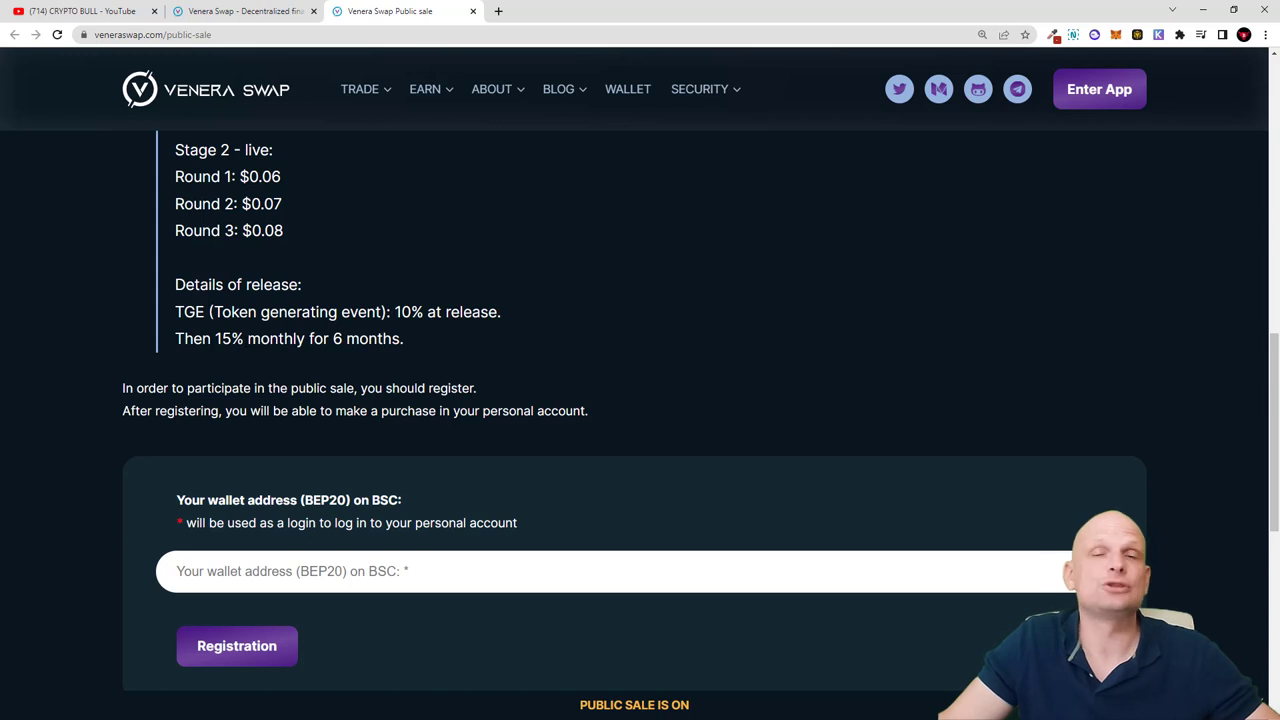
{"action": "scroll", "scroll_direction": "up", "scroll_amount": 3}
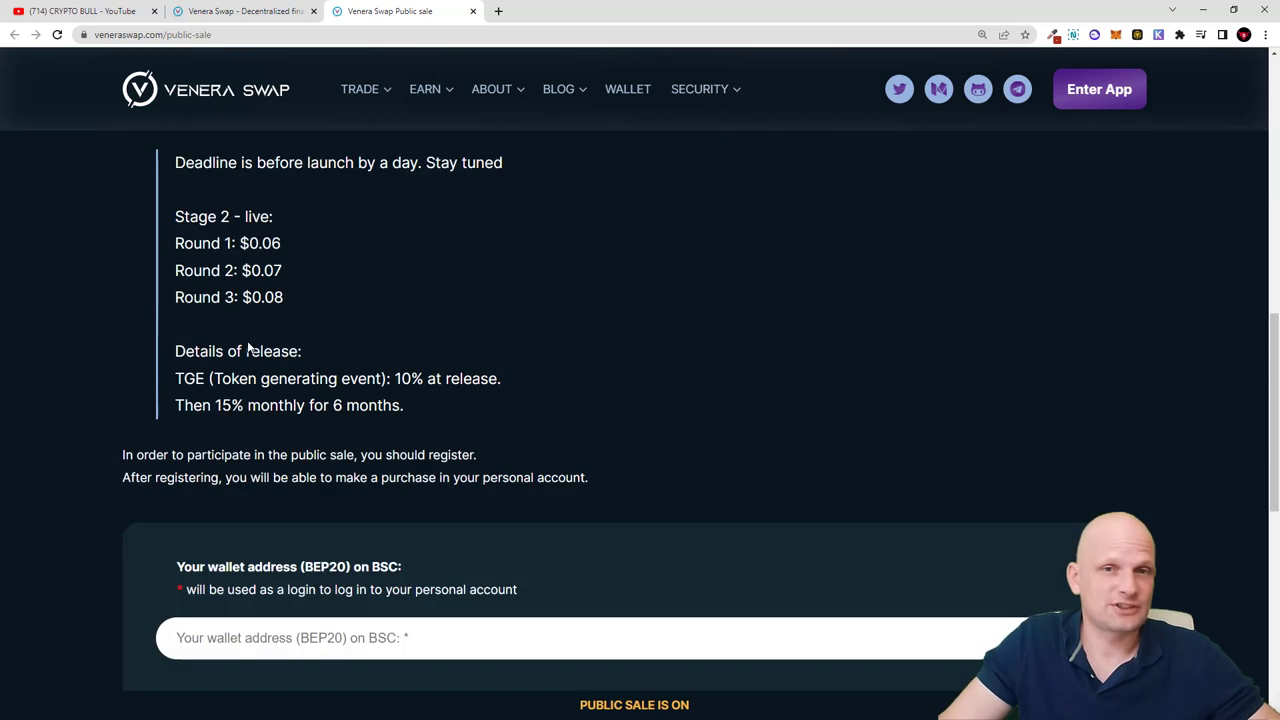
{"action": "mouse_move", "coordinate": [258, 324]}
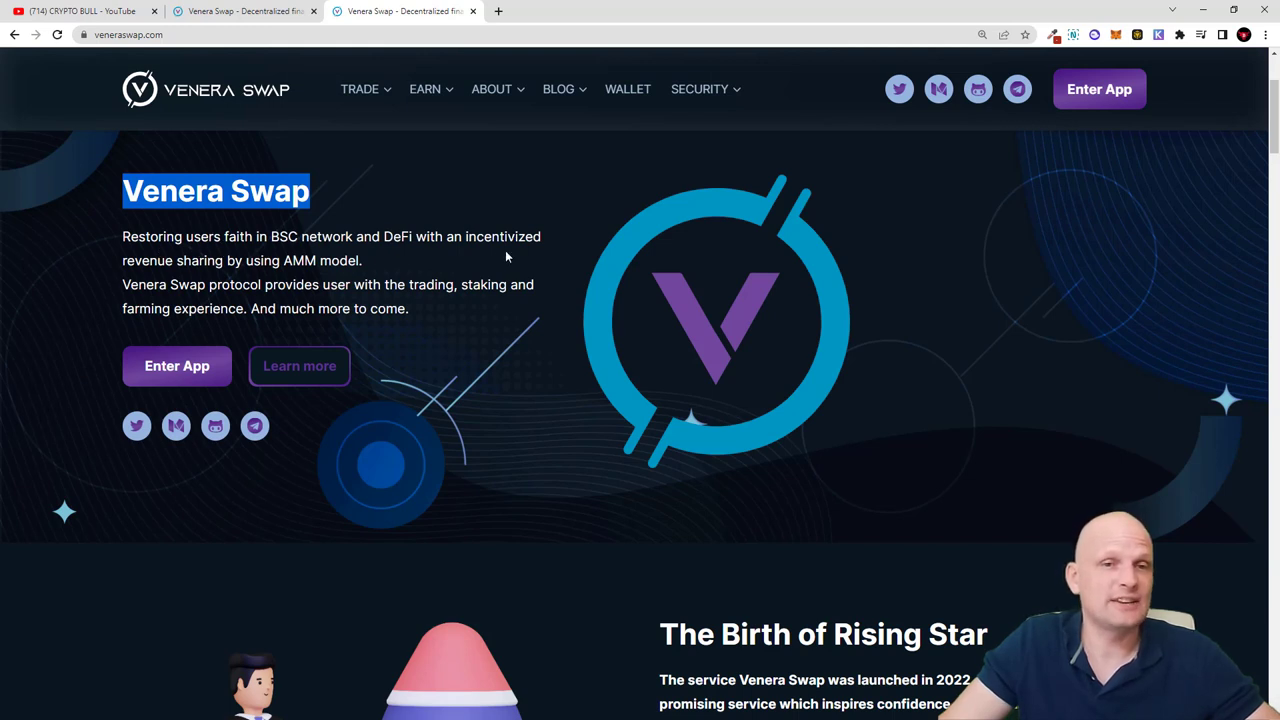
{"action": "mouse_move", "coordinate": [296, 272]}
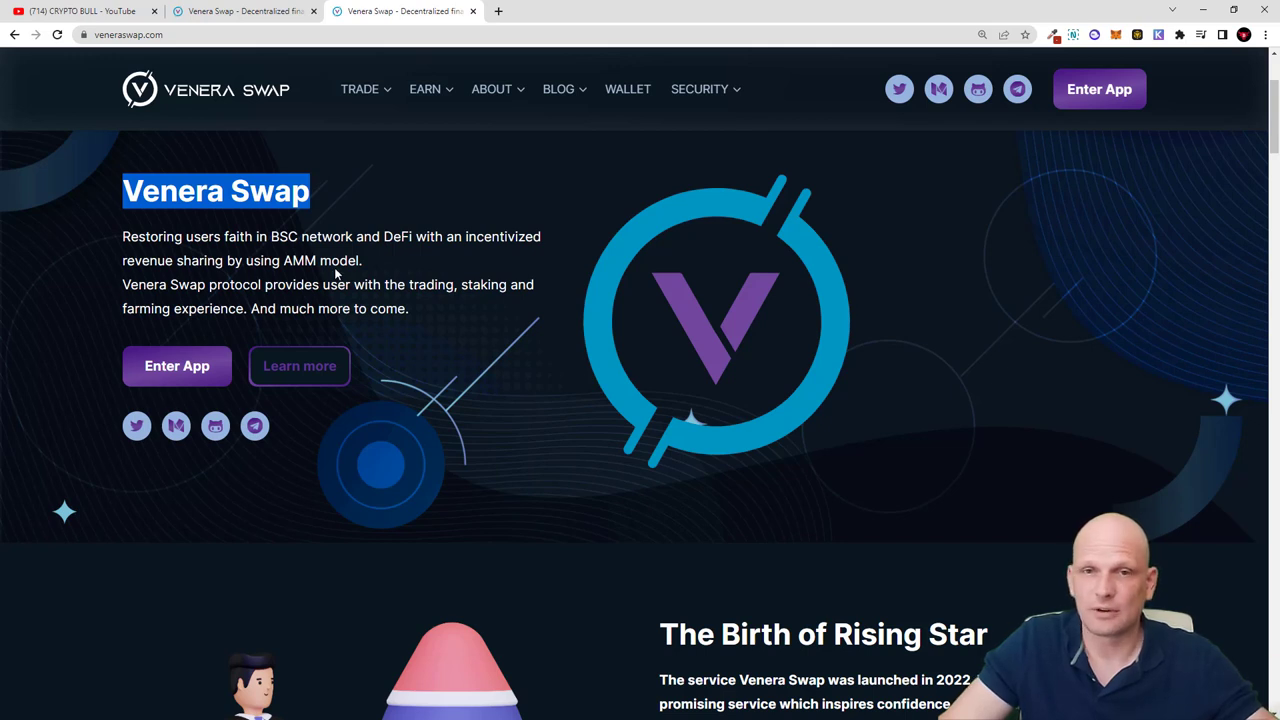
Reveal the EARN menu's options: Farming, Boost Farming and Staking
{"action": "left_click", "coordinate": [424, 88]}
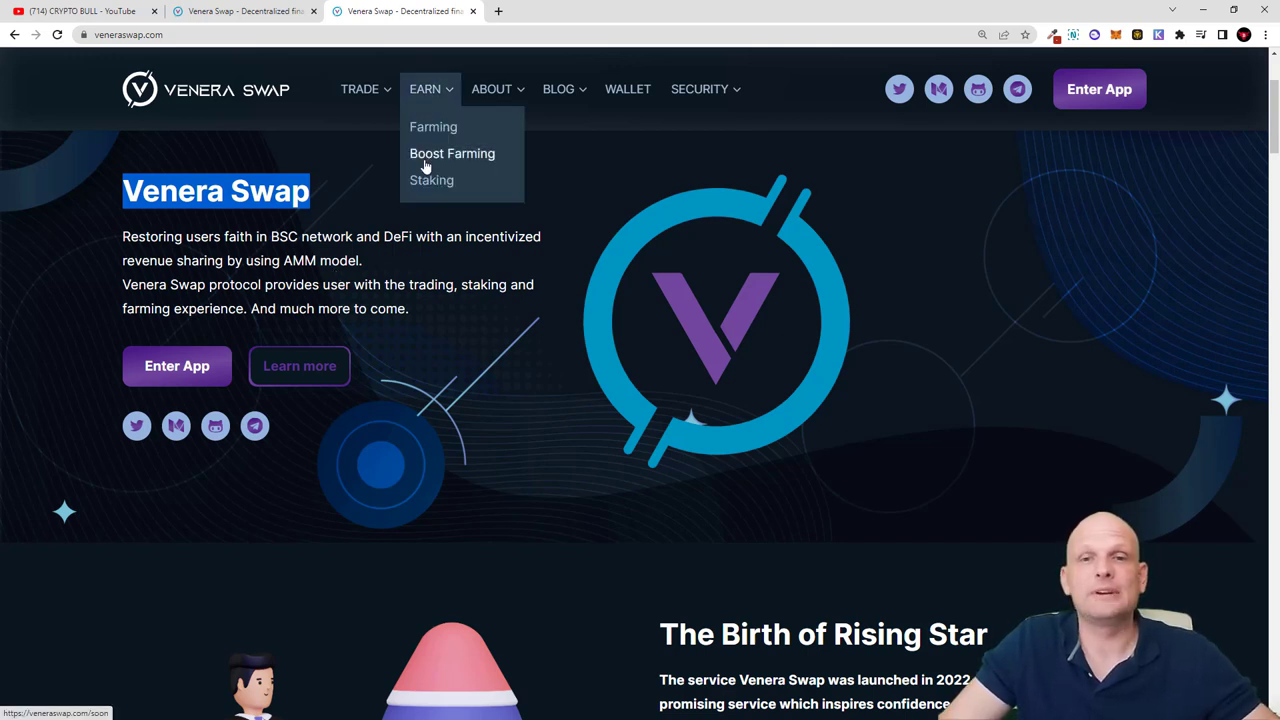
{"action": "mouse_move", "coordinate": [480, 160]}
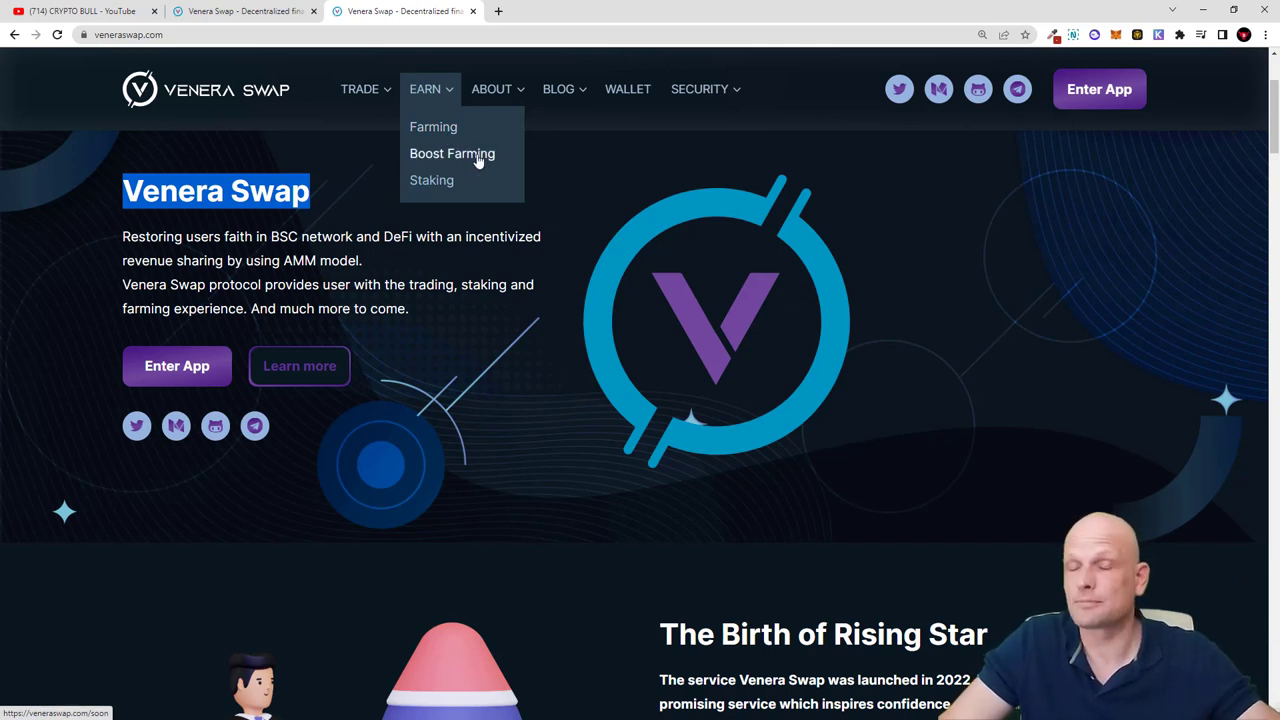
{"action": "mouse_move", "coordinate": [440, 160]}
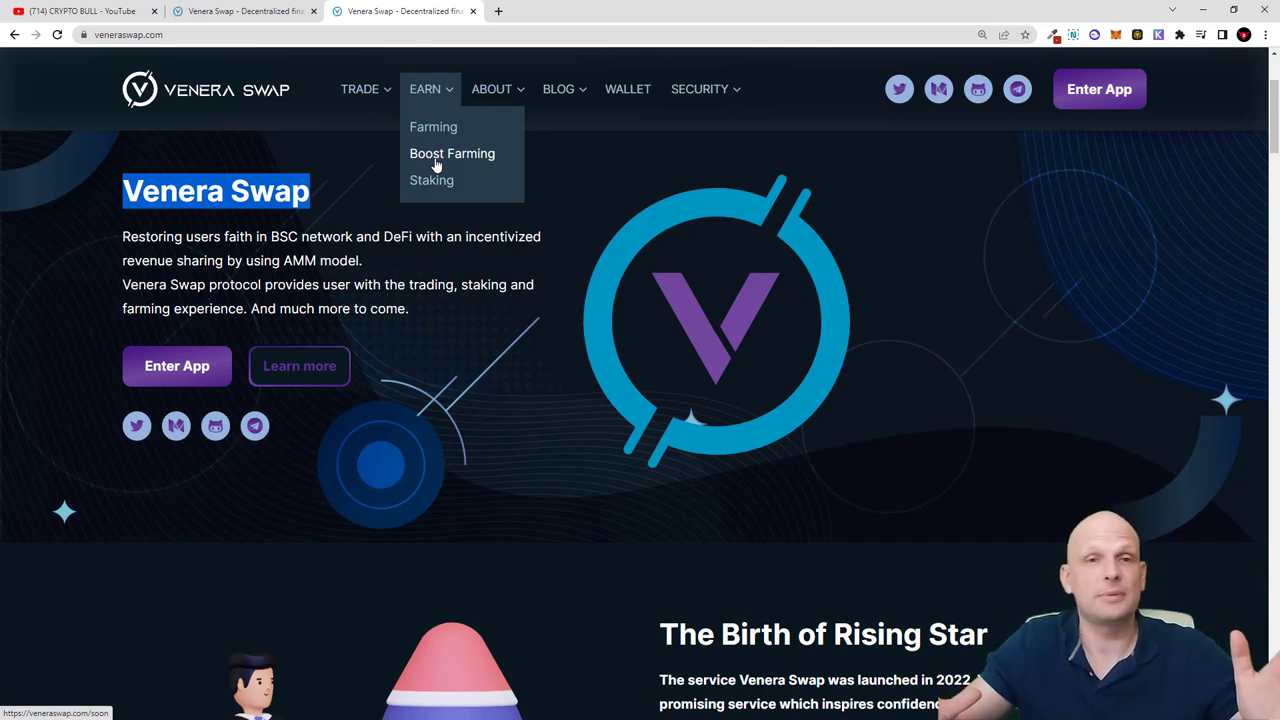
{"action": "mouse_move", "coordinate": [376, 192]}
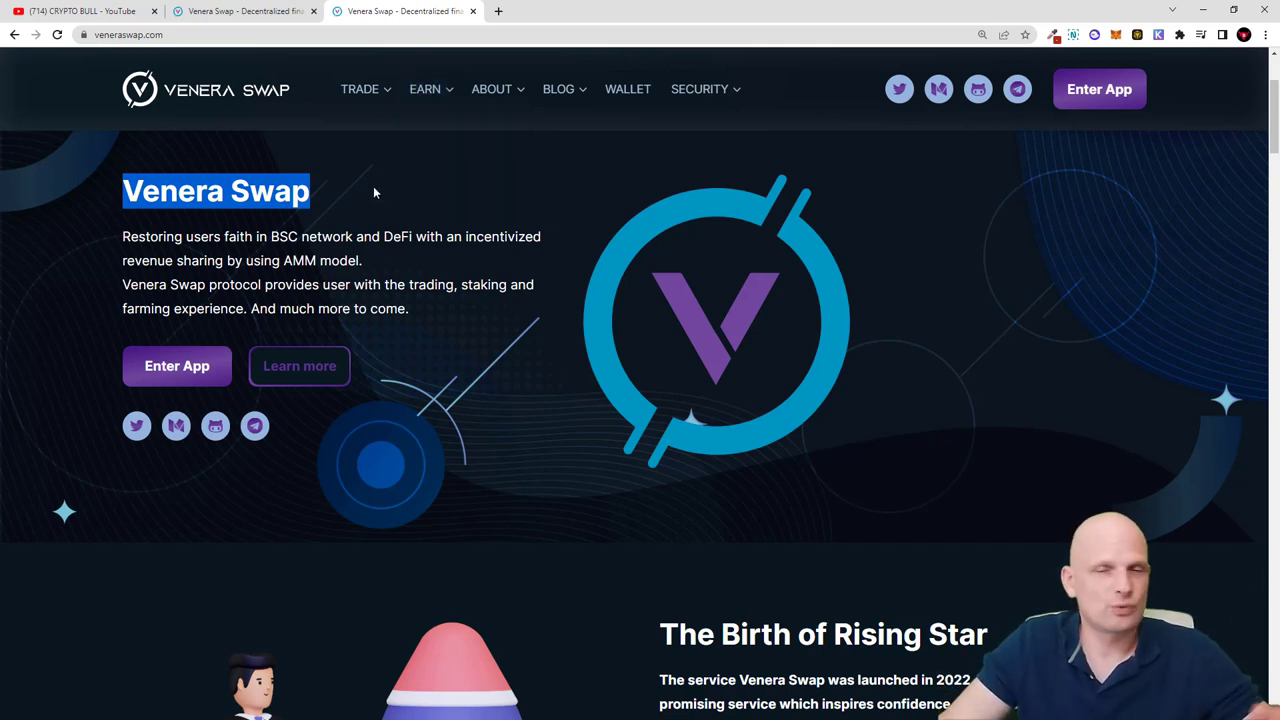
{"action": "mouse_move", "coordinate": [380, 210]}
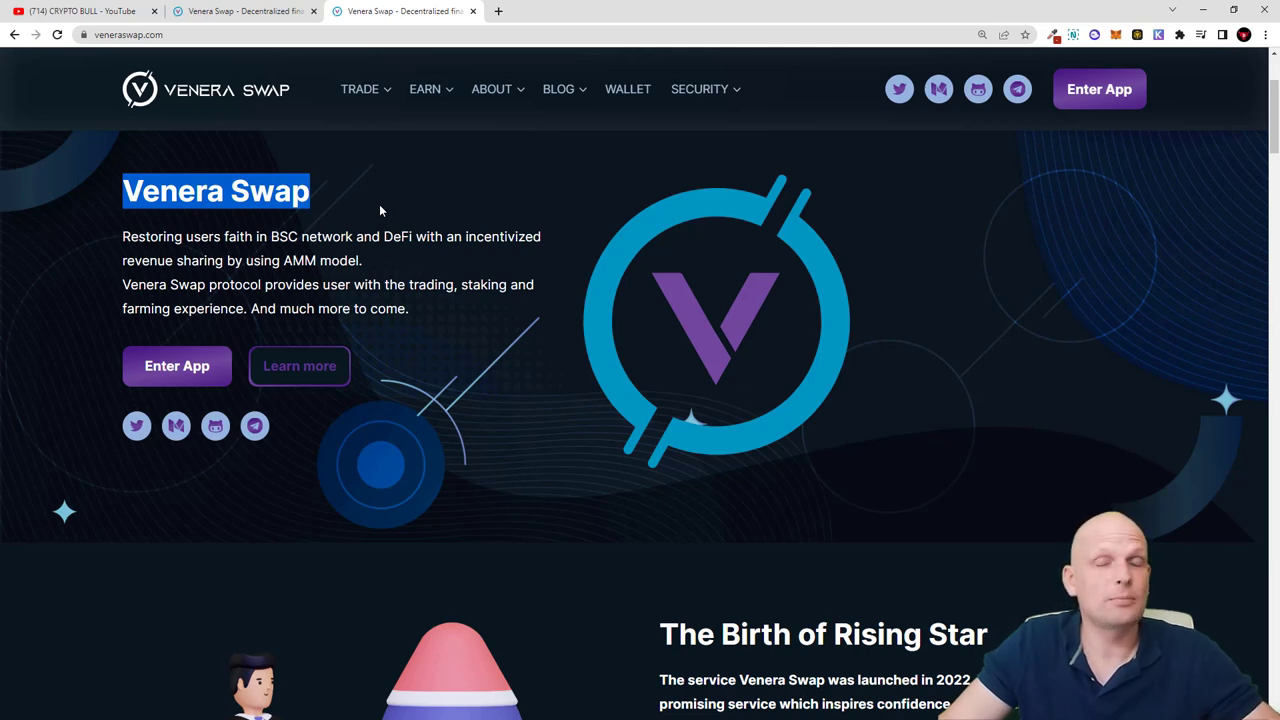
Read the homepage intro, highlighting the sentence about trading and staking, down to the explainer video
{"action": "scroll", "scroll_direction": "down", "scroll_amount": 3}
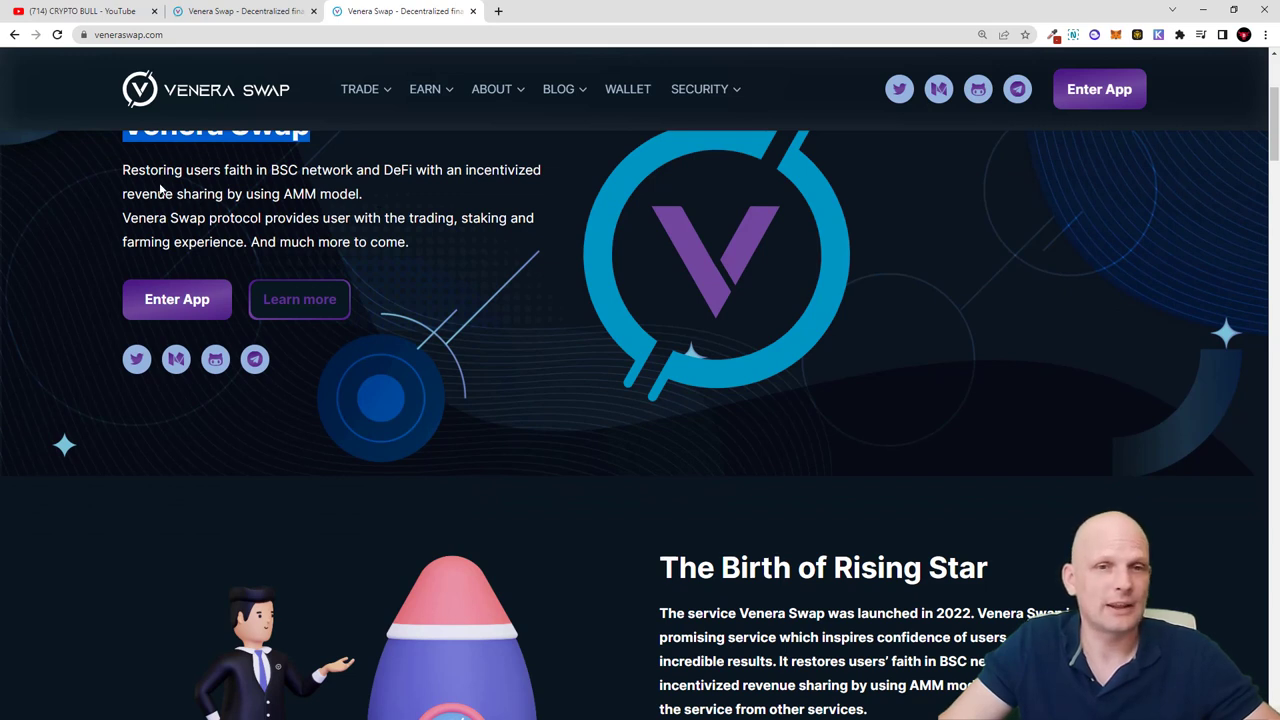
{"action": "left_click_drag", "start_coordinate": [122, 168], "coordinate": [310, 168]}
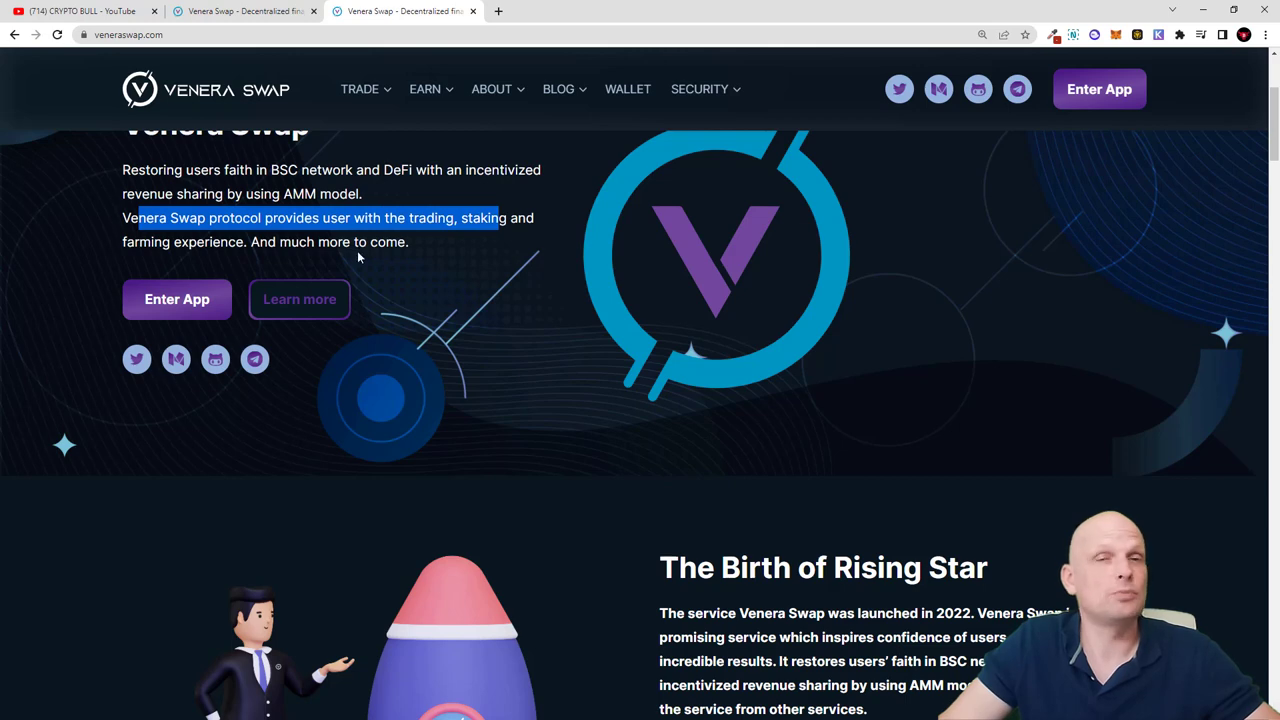
{"action": "scroll", "scroll_direction": "down", "scroll_amount": 3}
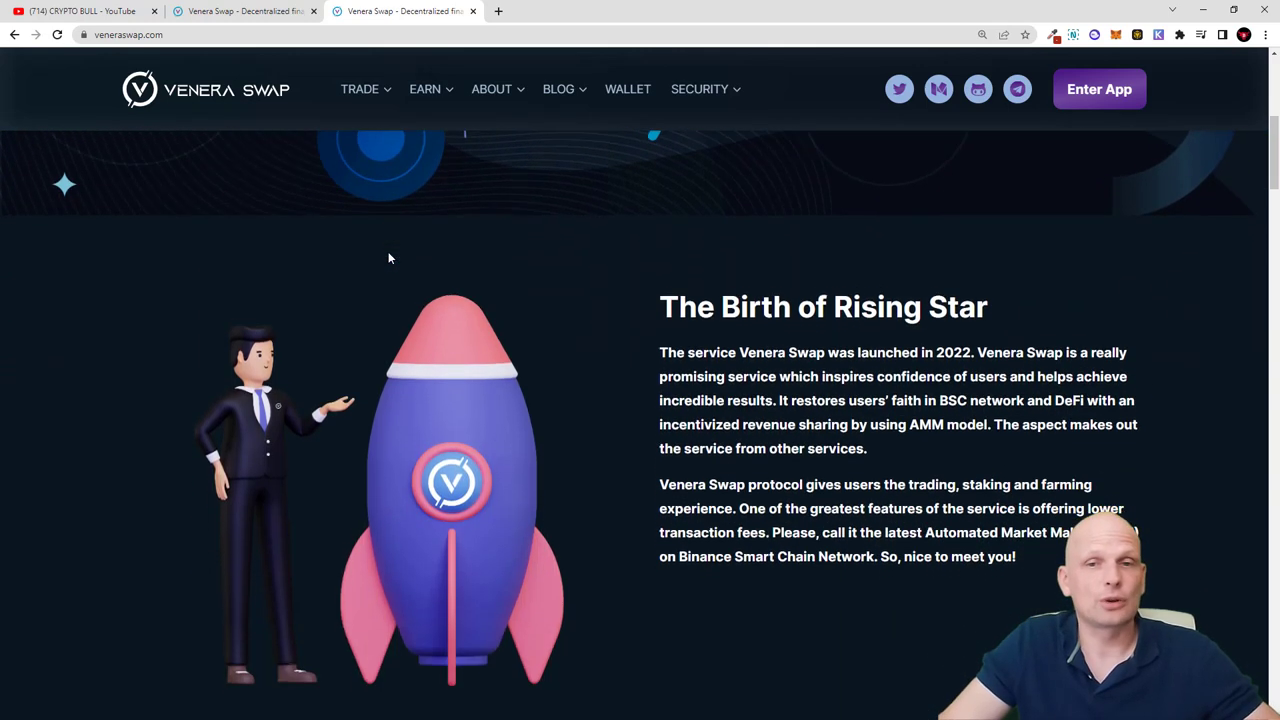
{"action": "scroll", "scroll_direction": "down", "scroll_amount": 3}
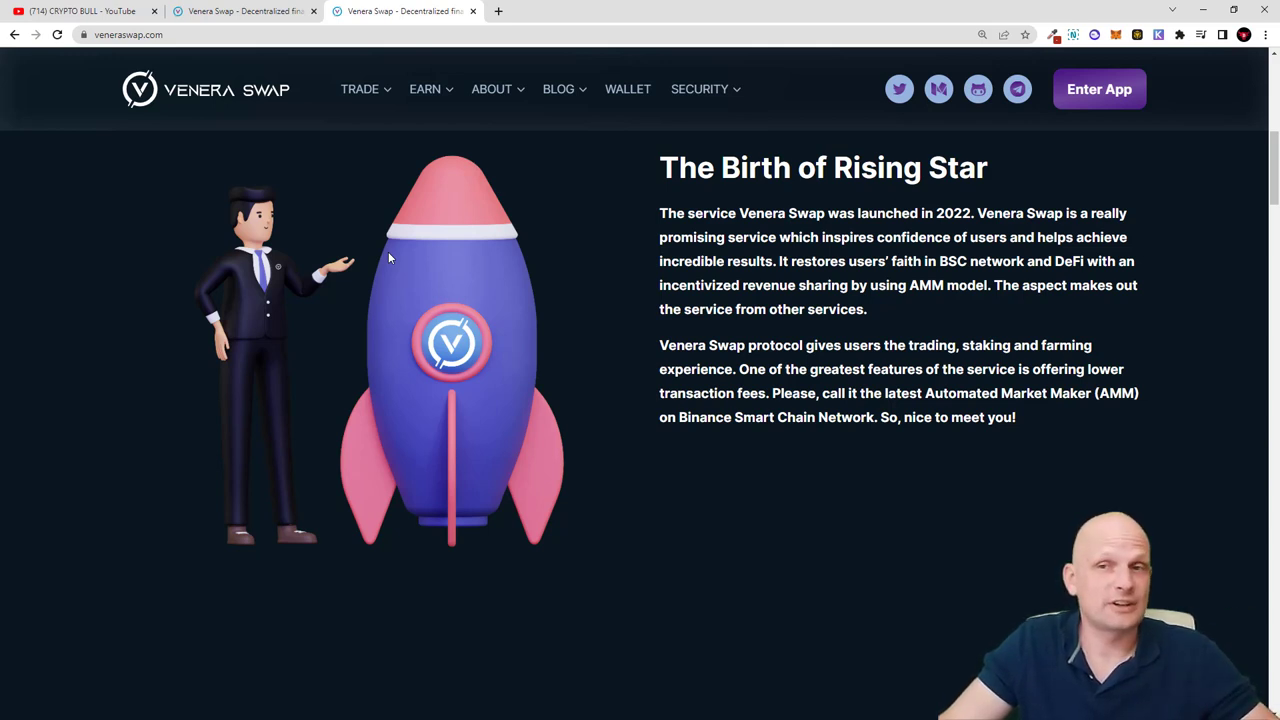
{"action": "mouse_move", "coordinate": [352, 298]}
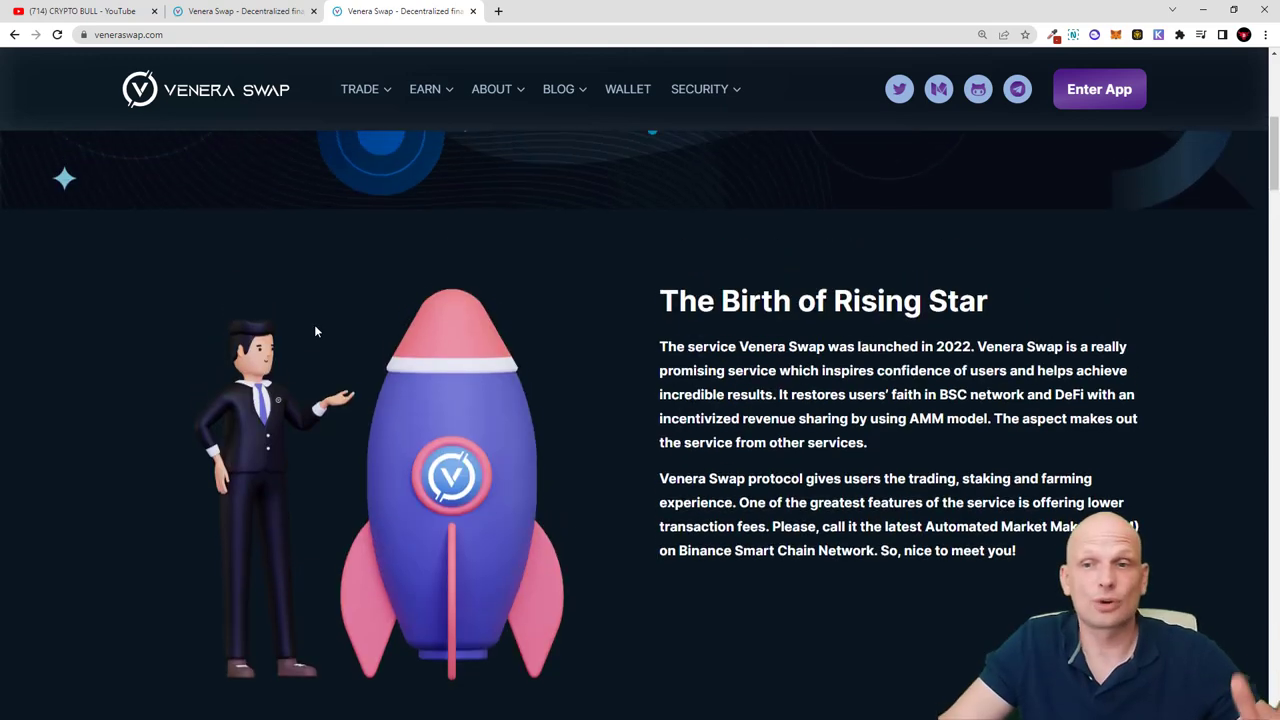
Continue down to the Articles section with the Crypto Airdrop, How Blockchain Works and crypto scams posts
{"action": "scroll", "scroll_direction": "down", "scroll_amount": 3}
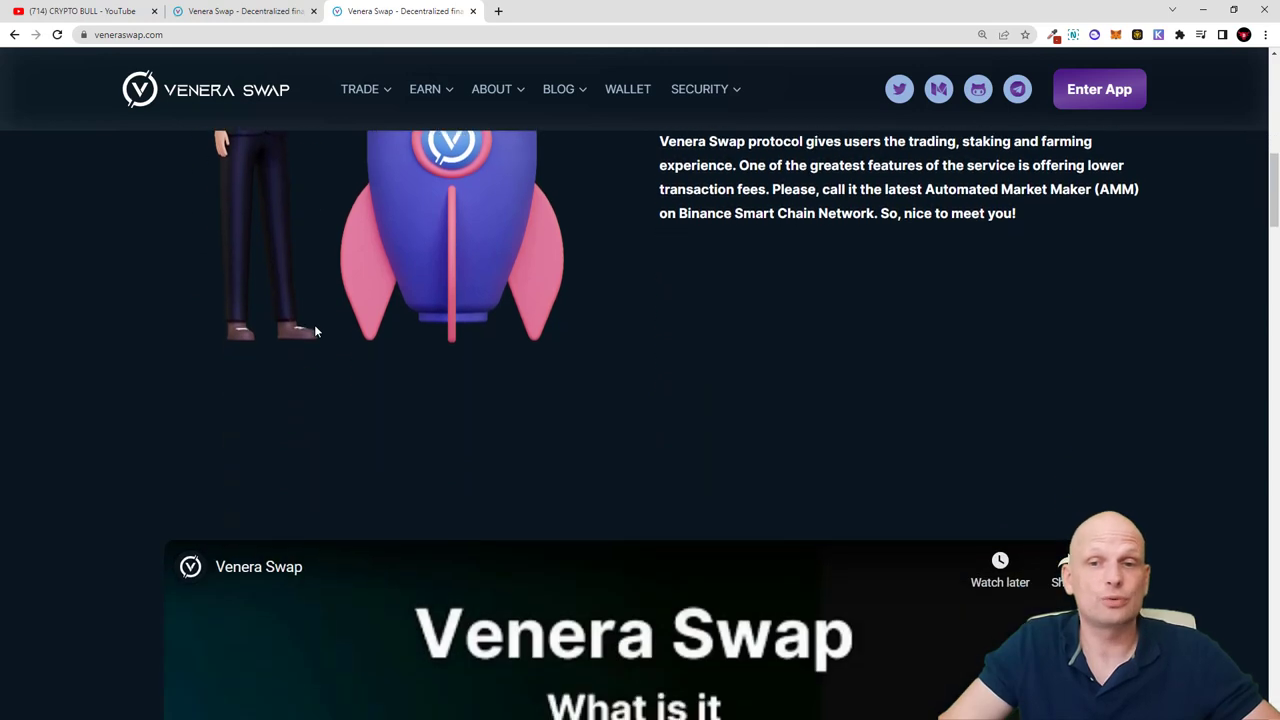
{"action": "scroll", "scroll_direction": "down", "scroll_amount": 3}
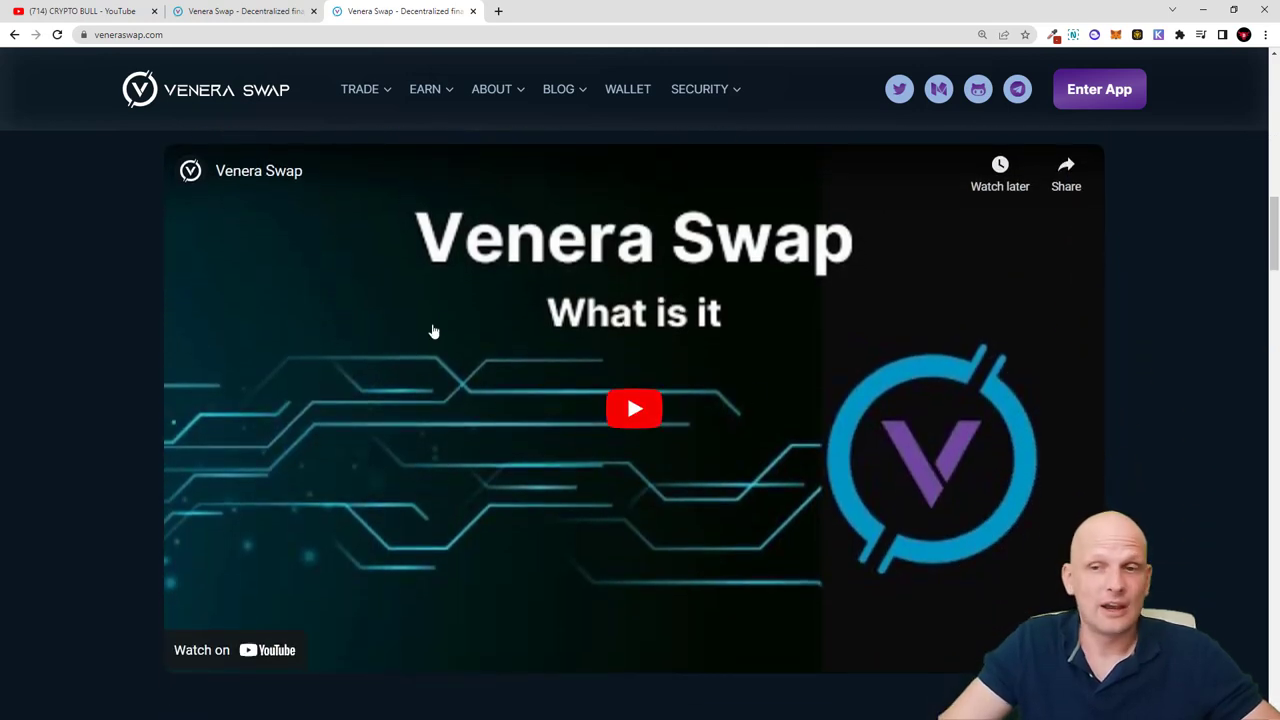
{"action": "mouse_move", "coordinate": [816, 408]}
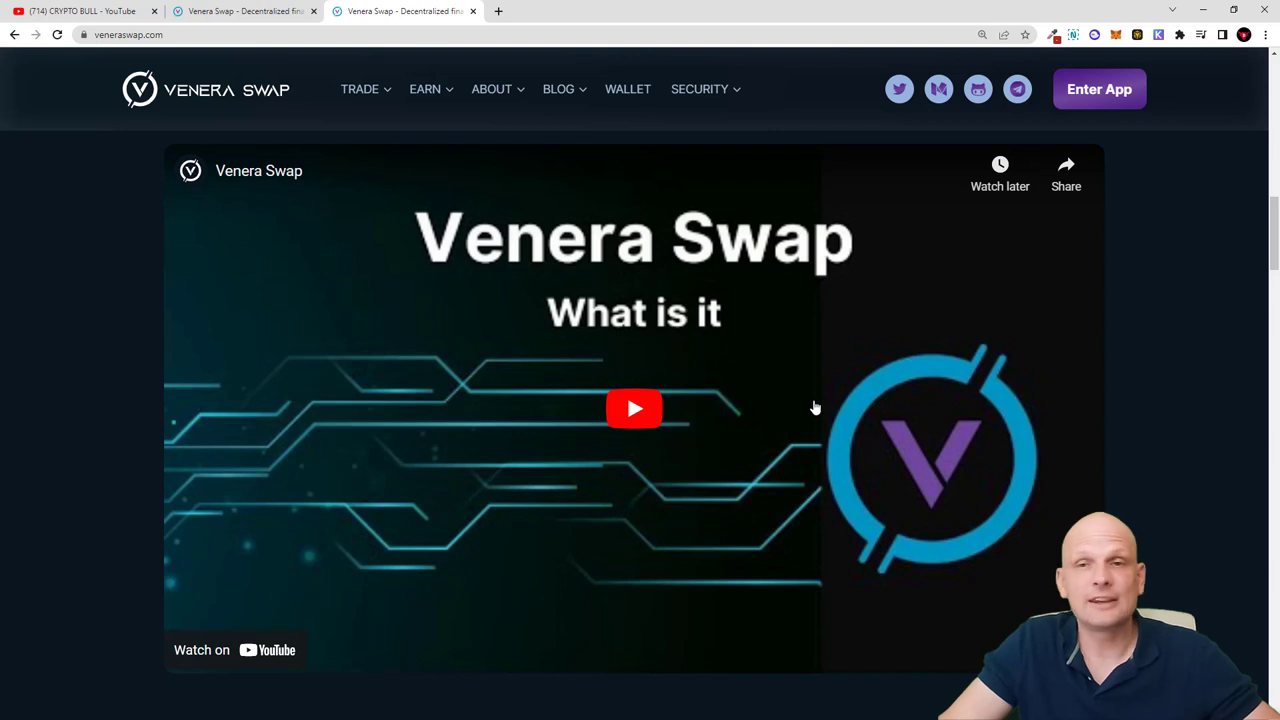
{"action": "mouse_move", "coordinate": [672, 444]}
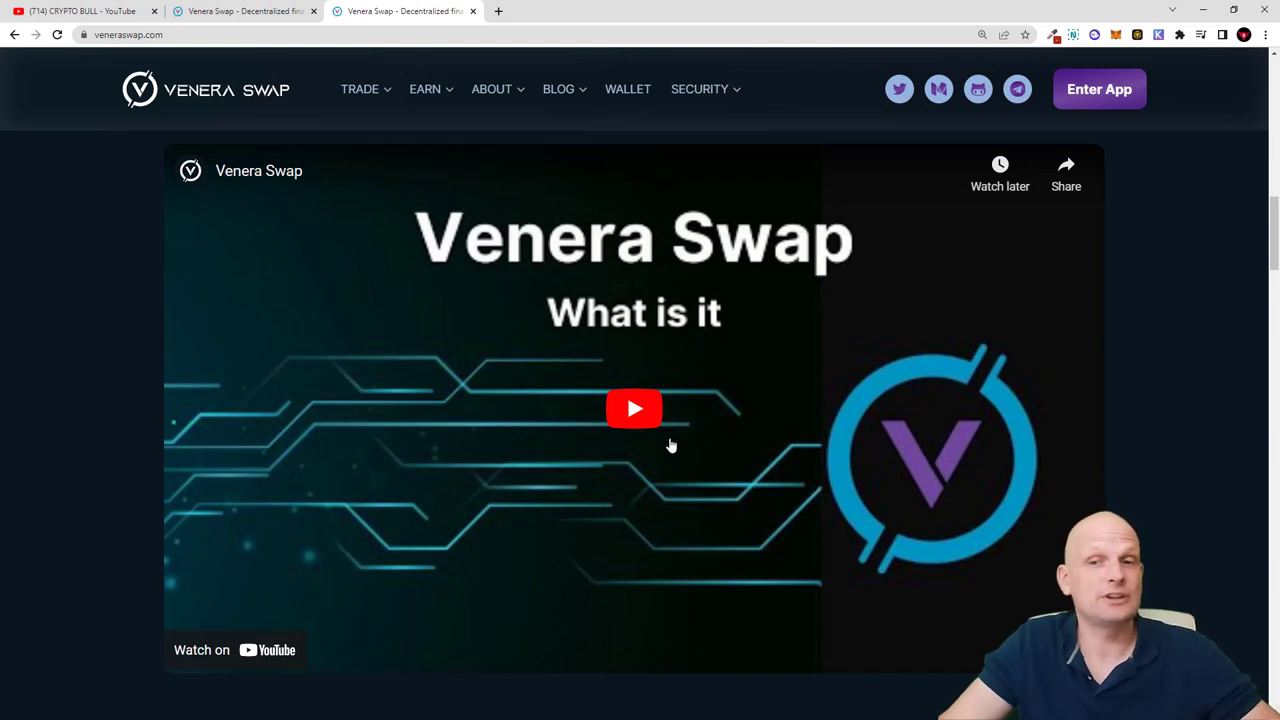
{"action": "scroll", "scroll_direction": "down", "scroll_amount": 3}
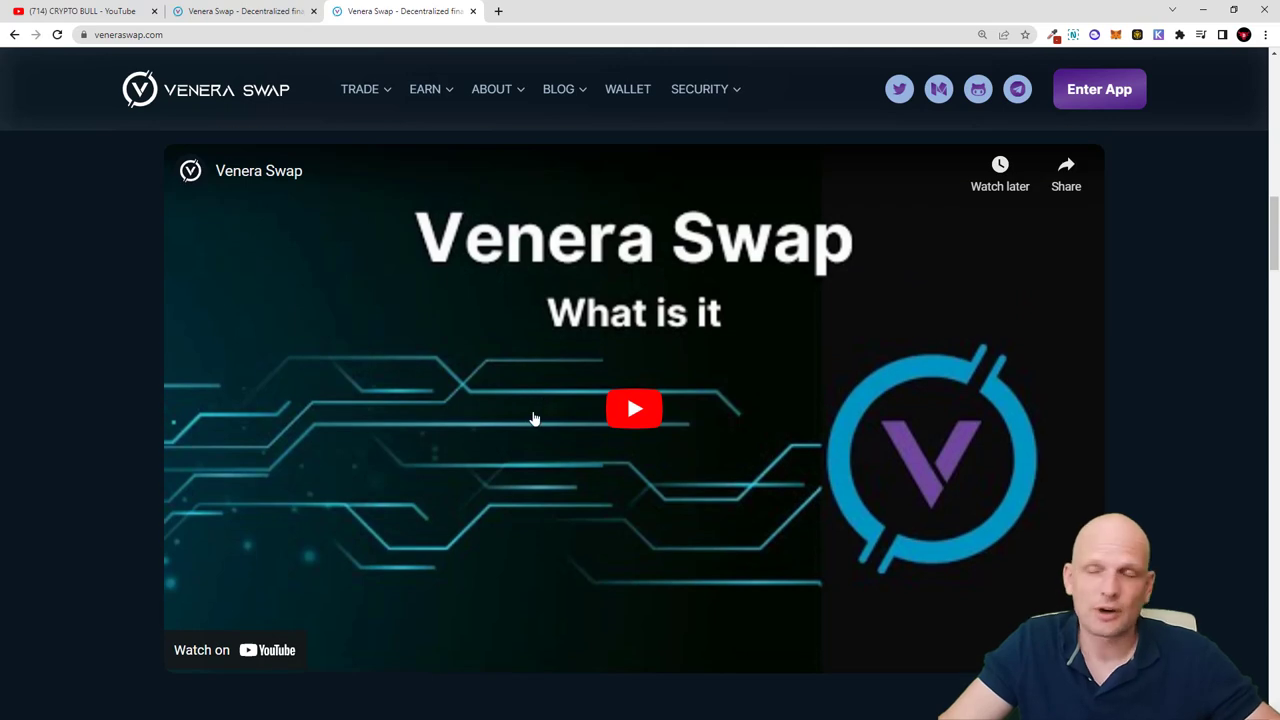
{"action": "scroll", "scroll_direction": "down", "scroll_amount": 3}
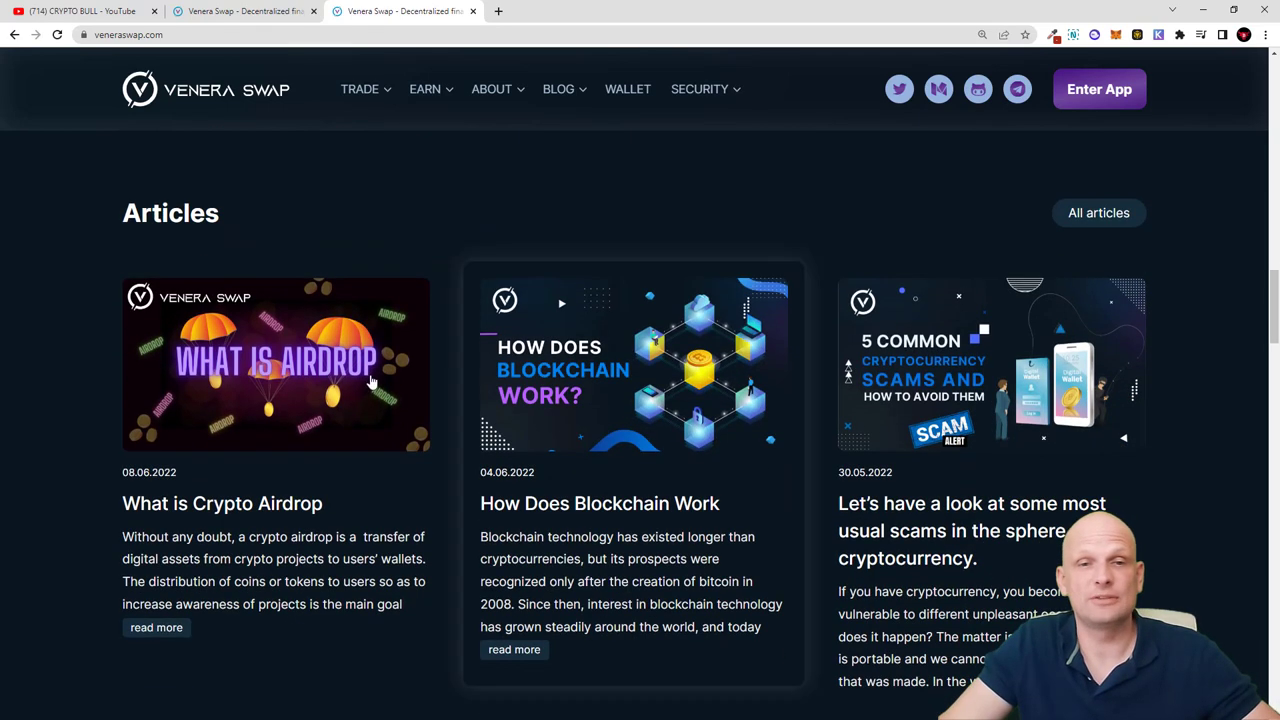
{"action": "scroll", "scroll_direction": "down", "scroll_amount": 3}
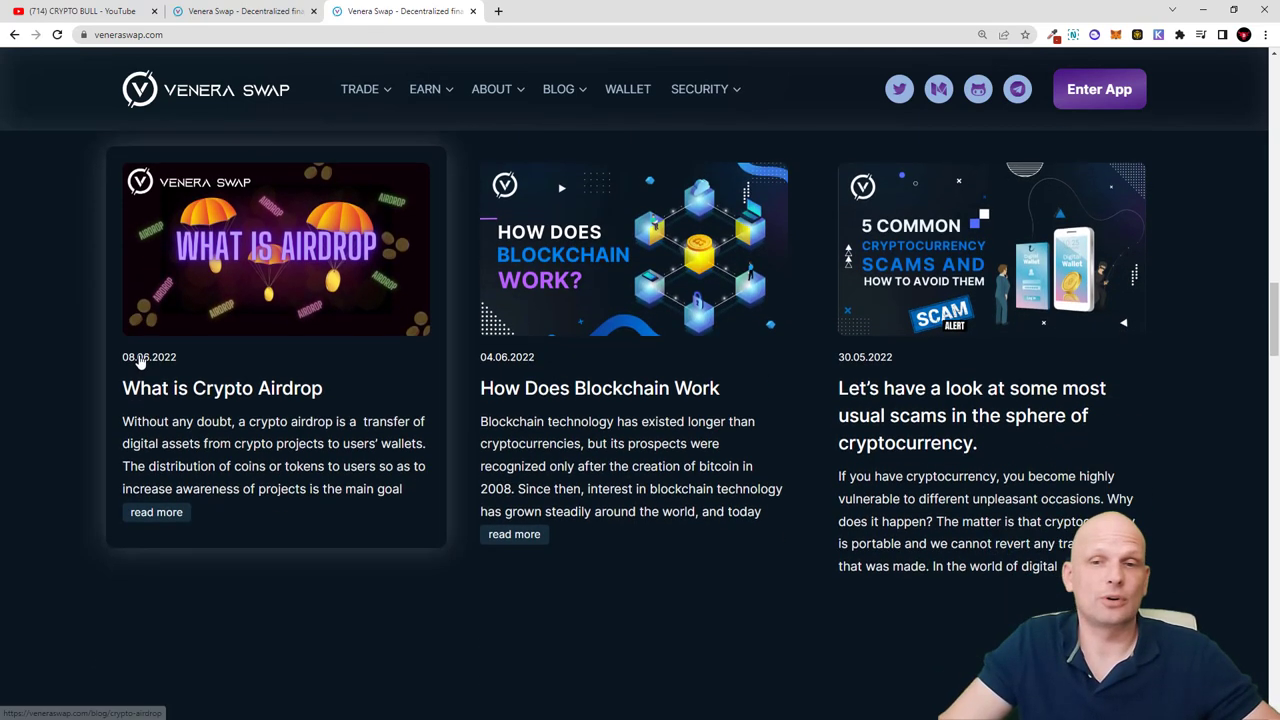
{"action": "left_click", "coordinate": [424, 88]}
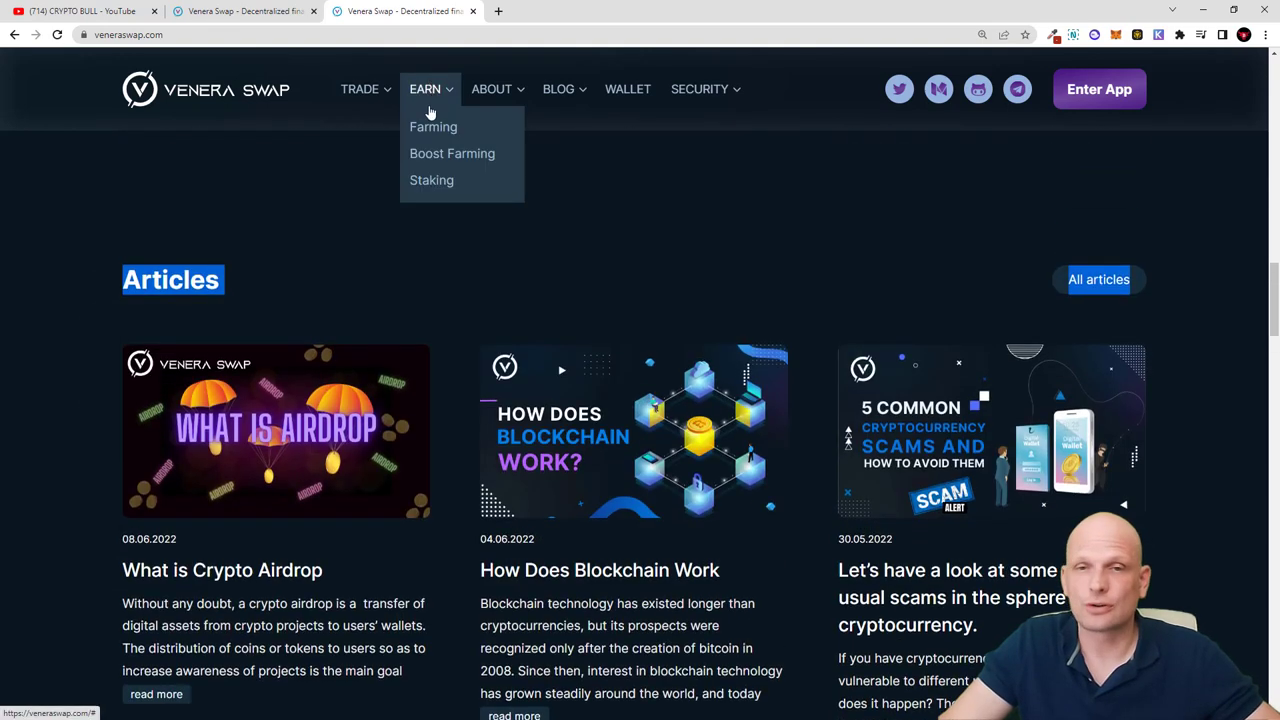
{"action": "mouse_move", "coordinate": [452, 152]}
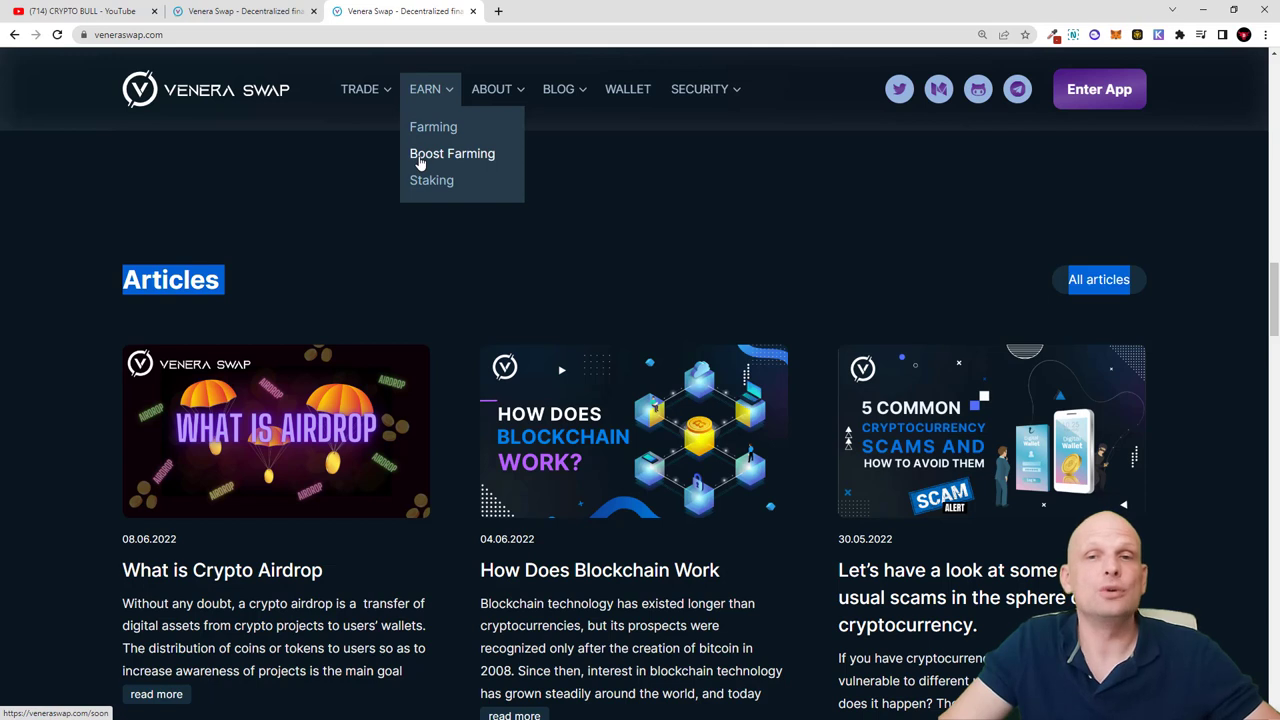
{"action": "mouse_move", "coordinate": [432, 128]}
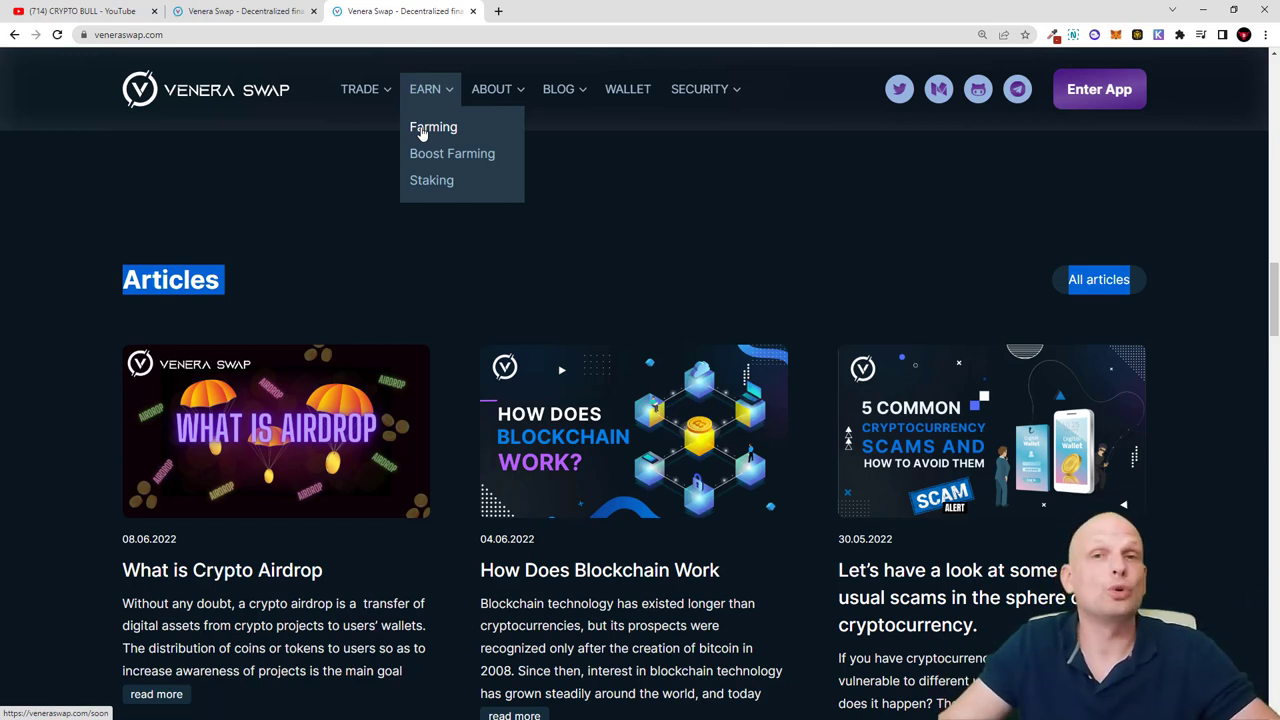
{"action": "mouse_move", "coordinate": [426, 144]}
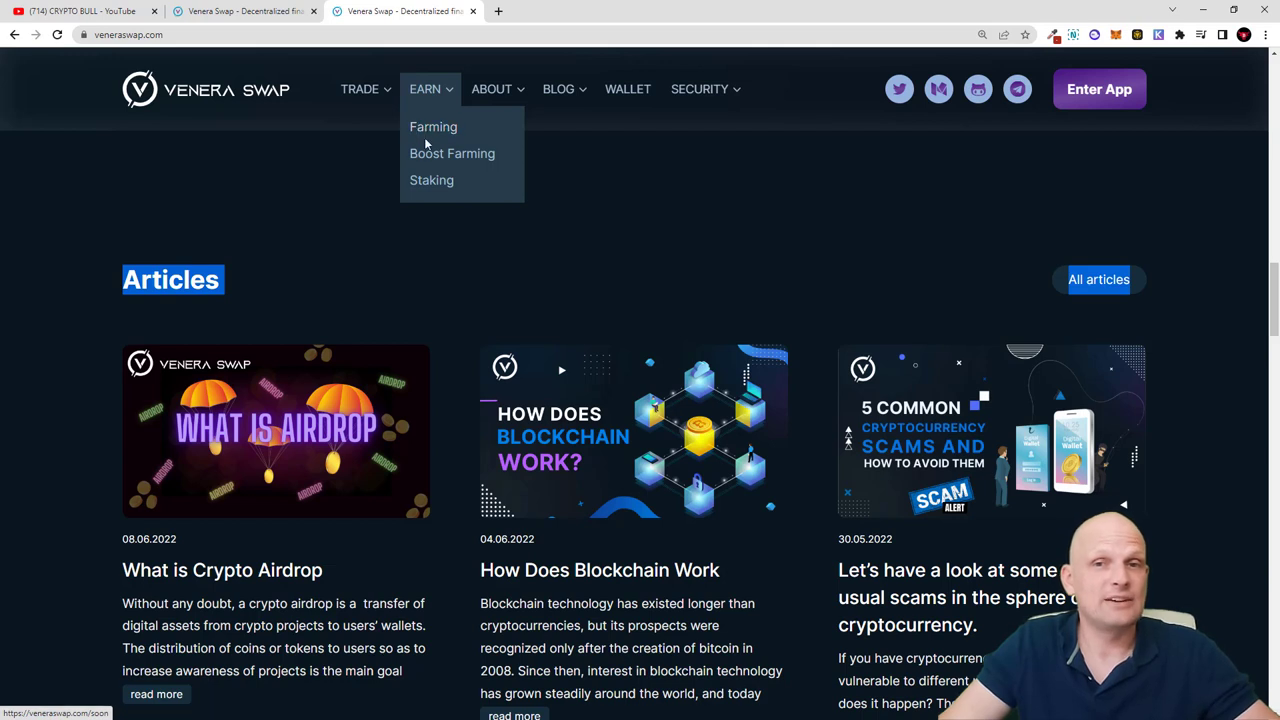
{"action": "mouse_move", "coordinate": [472, 160]}
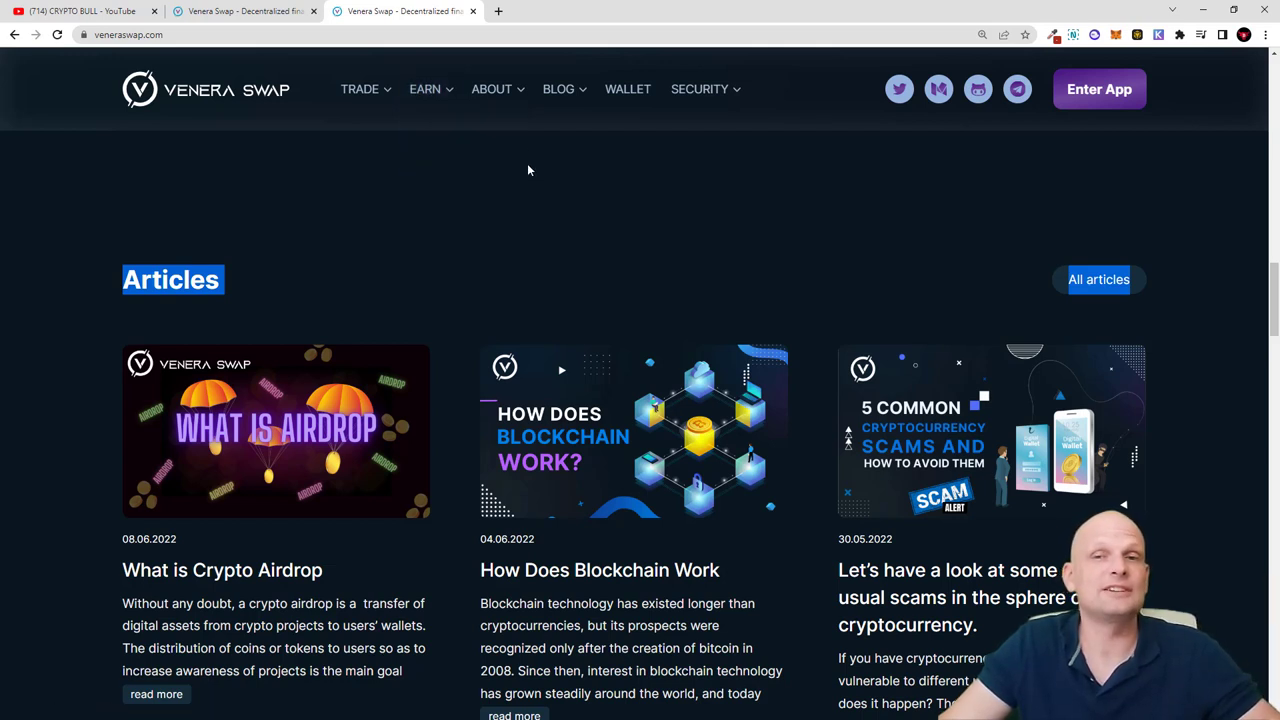
Go to the Venera wallet page via the navigation and scroll into its feature description
{"action": "left_click", "coordinate": [558, 88]}
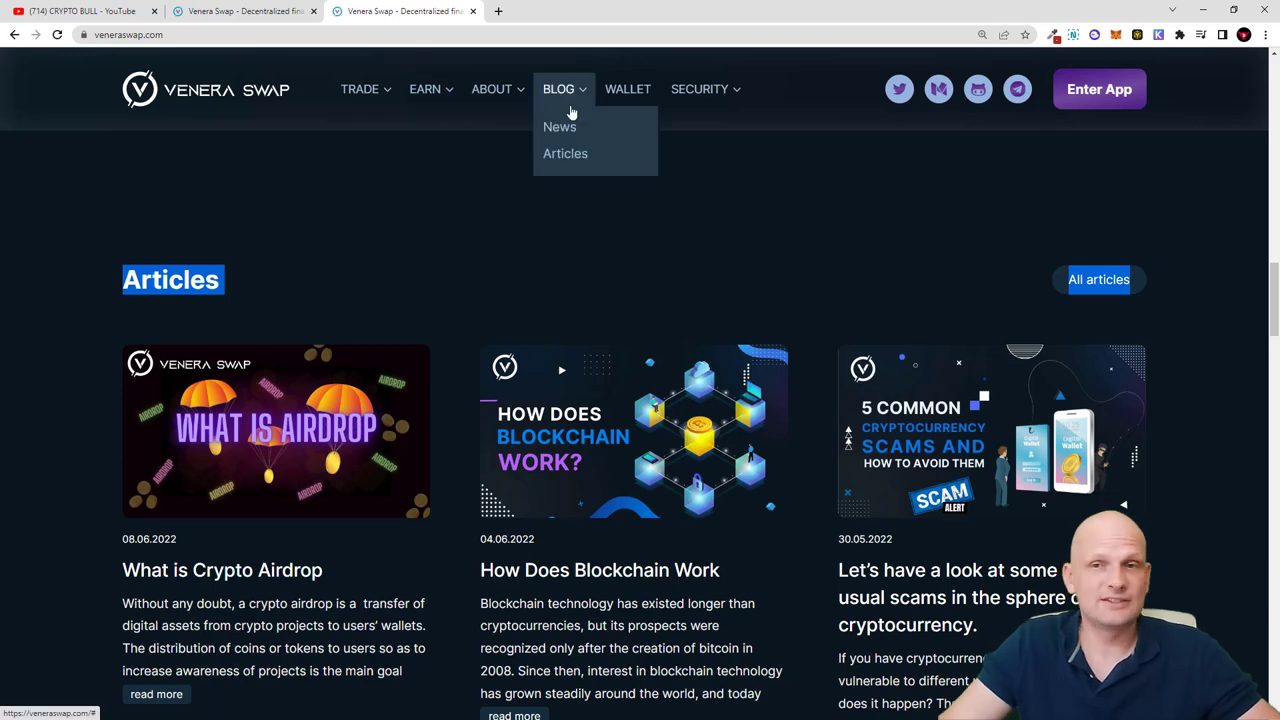
{"action": "left_click", "coordinate": [564, 152]}
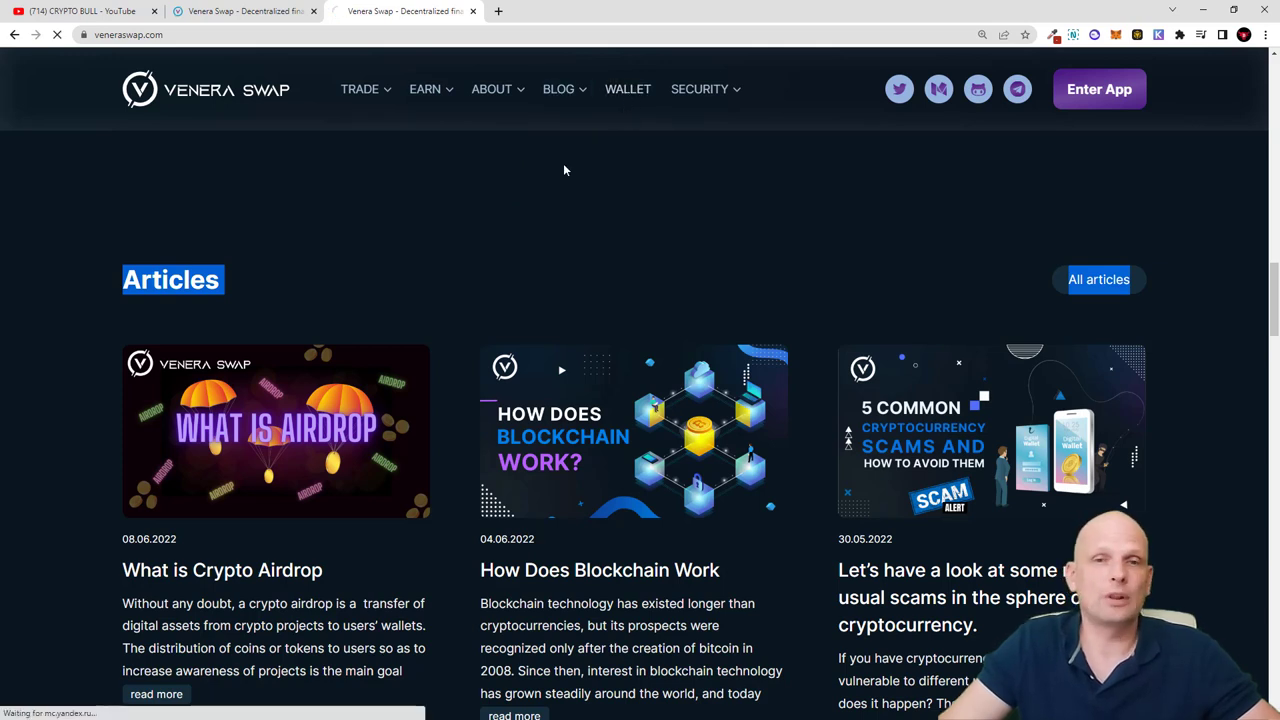
{"action": "left_click", "coordinate": [628, 88]}
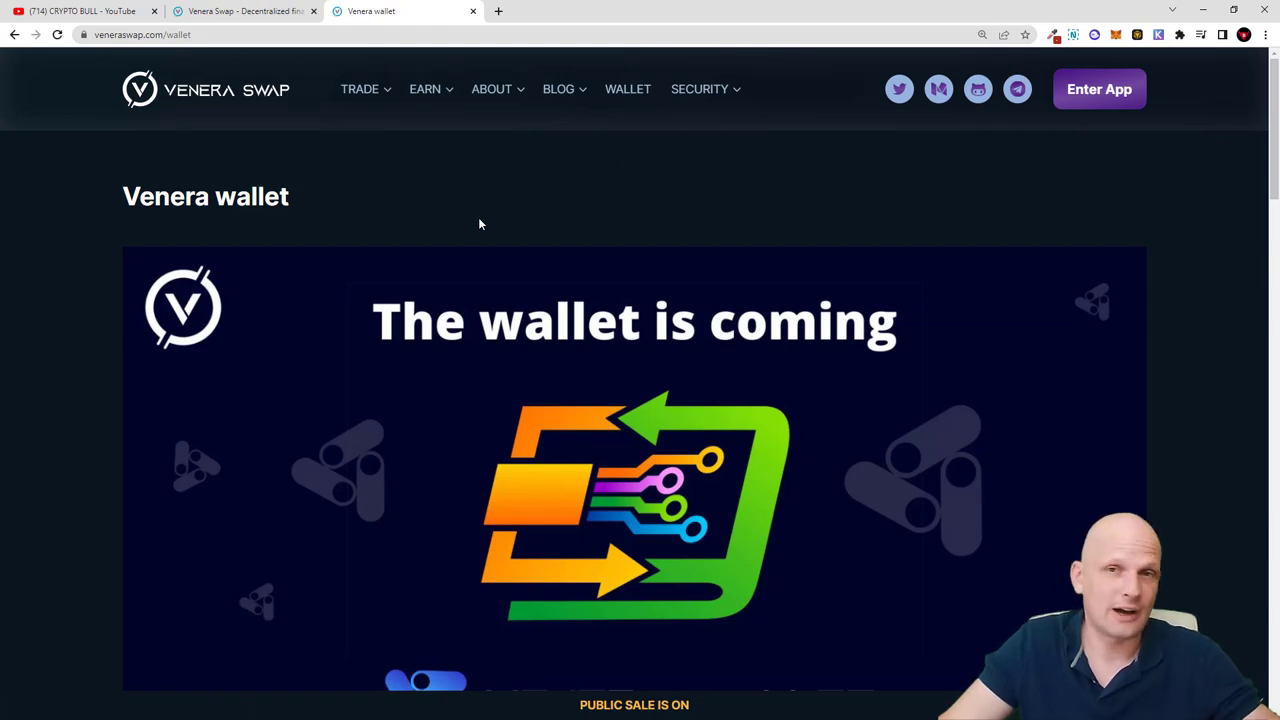
{"action": "scroll", "scroll_direction": "down", "scroll_amount": 3}
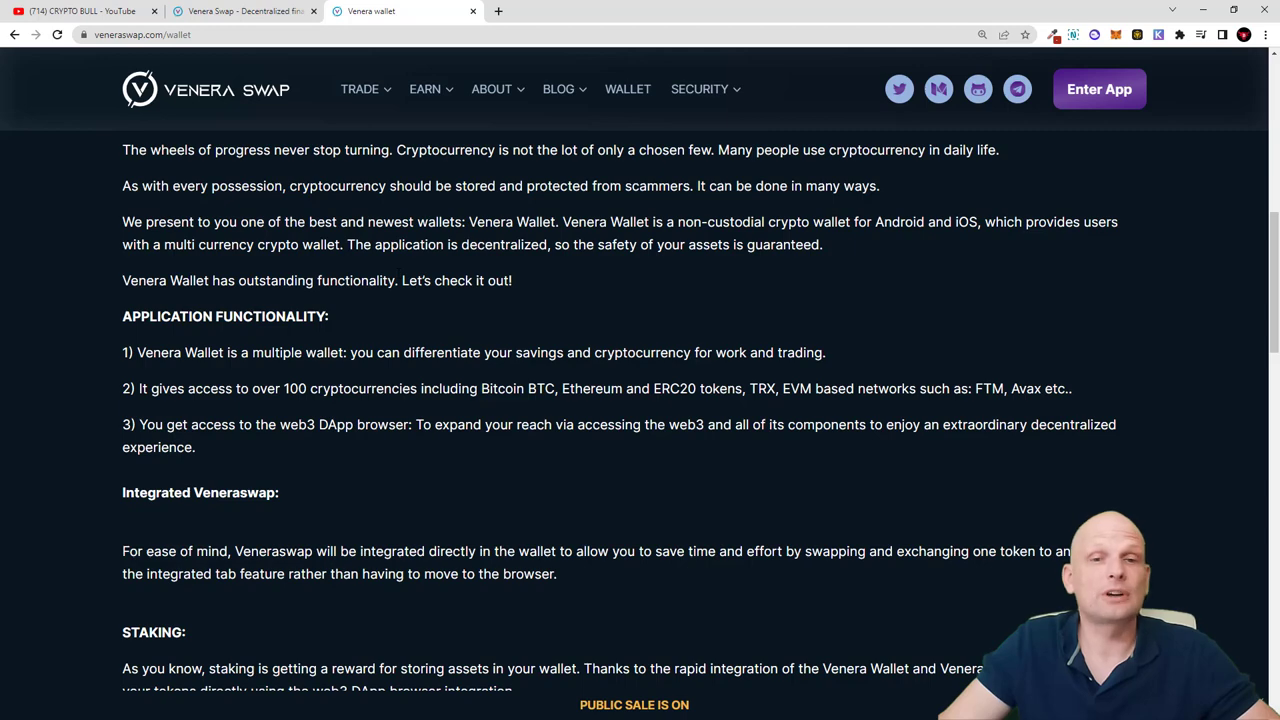
{"action": "scroll", "scroll_direction": "down", "scroll_amount": 3}
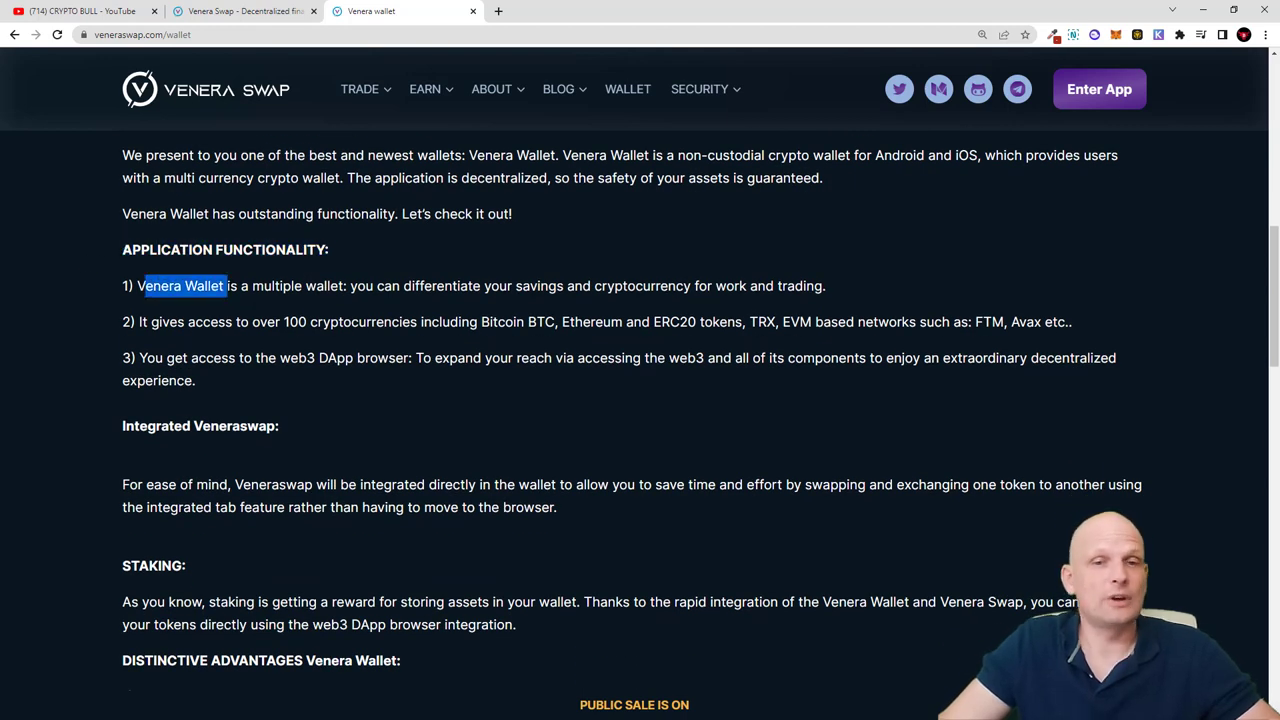
Highlight the Venera Wallet name and the EVM based networks mention, then return to the top
{"action": "left_click_drag", "start_coordinate": [140, 286], "coordinate": [366, 286]}
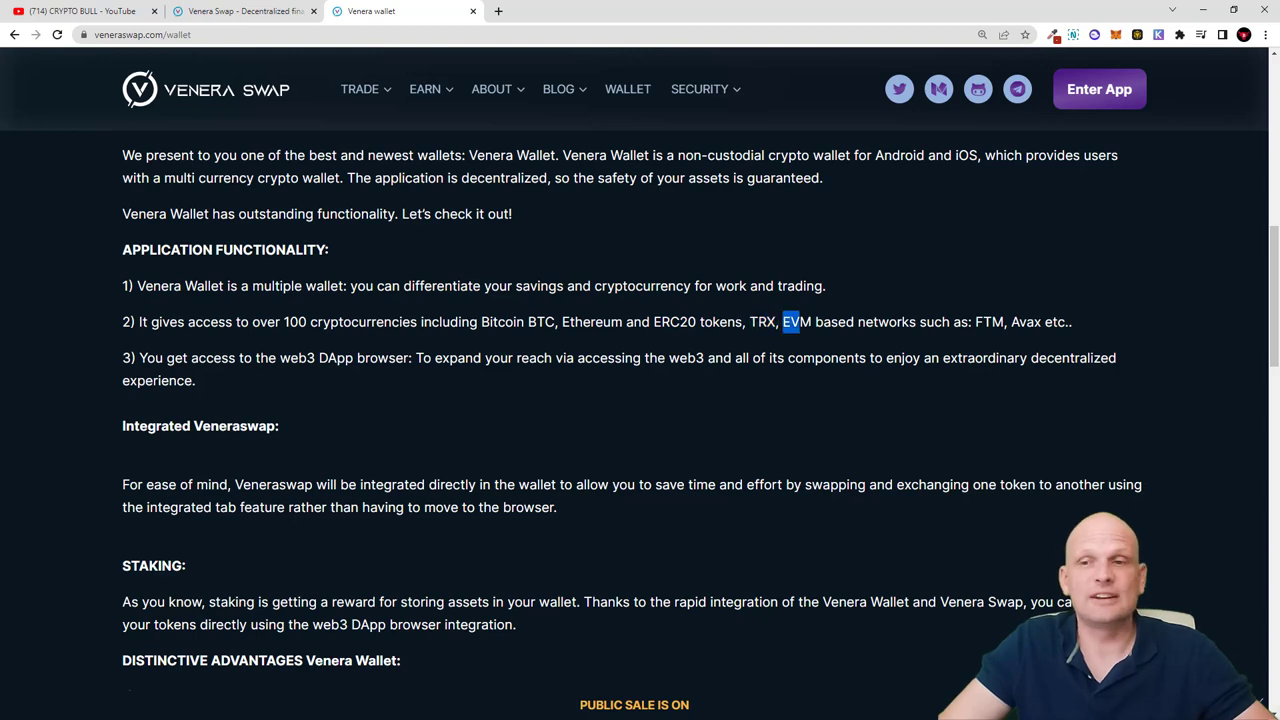
{"action": "left_click_drag", "start_coordinate": [784, 320], "coordinate": [968, 320]}
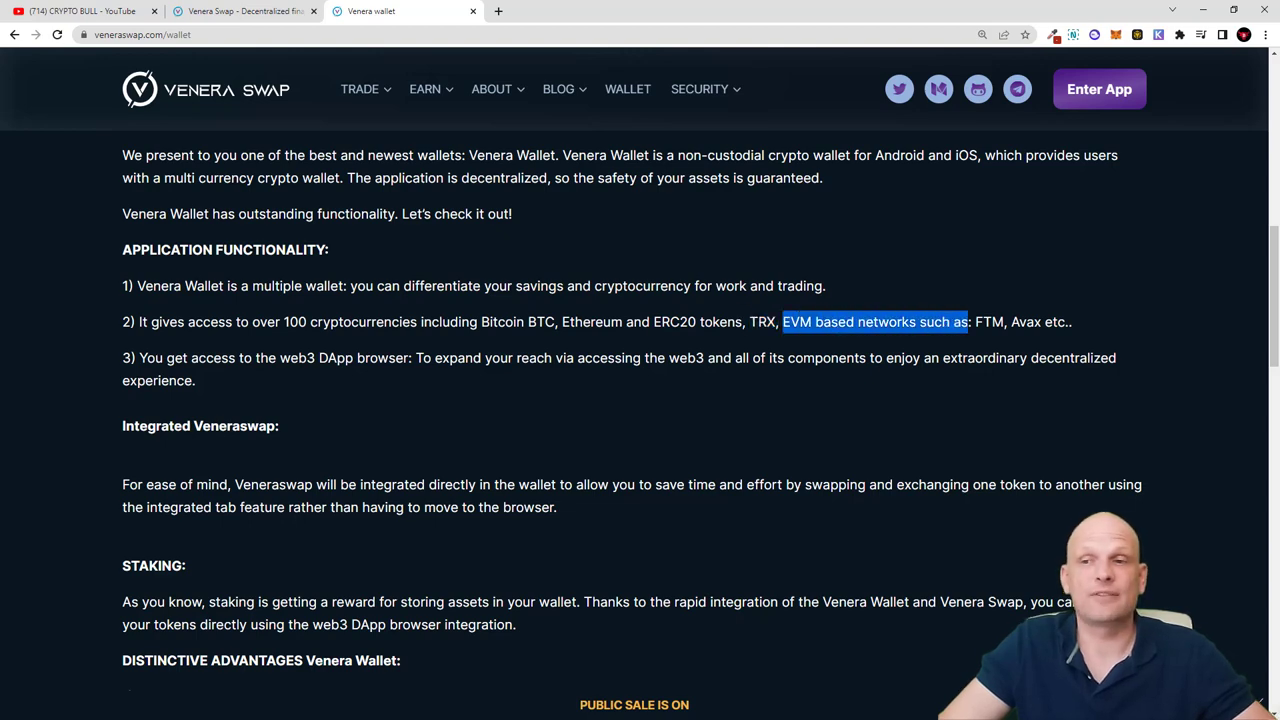
{"action": "scroll", "scroll_direction": "down", "scroll_amount": 3}
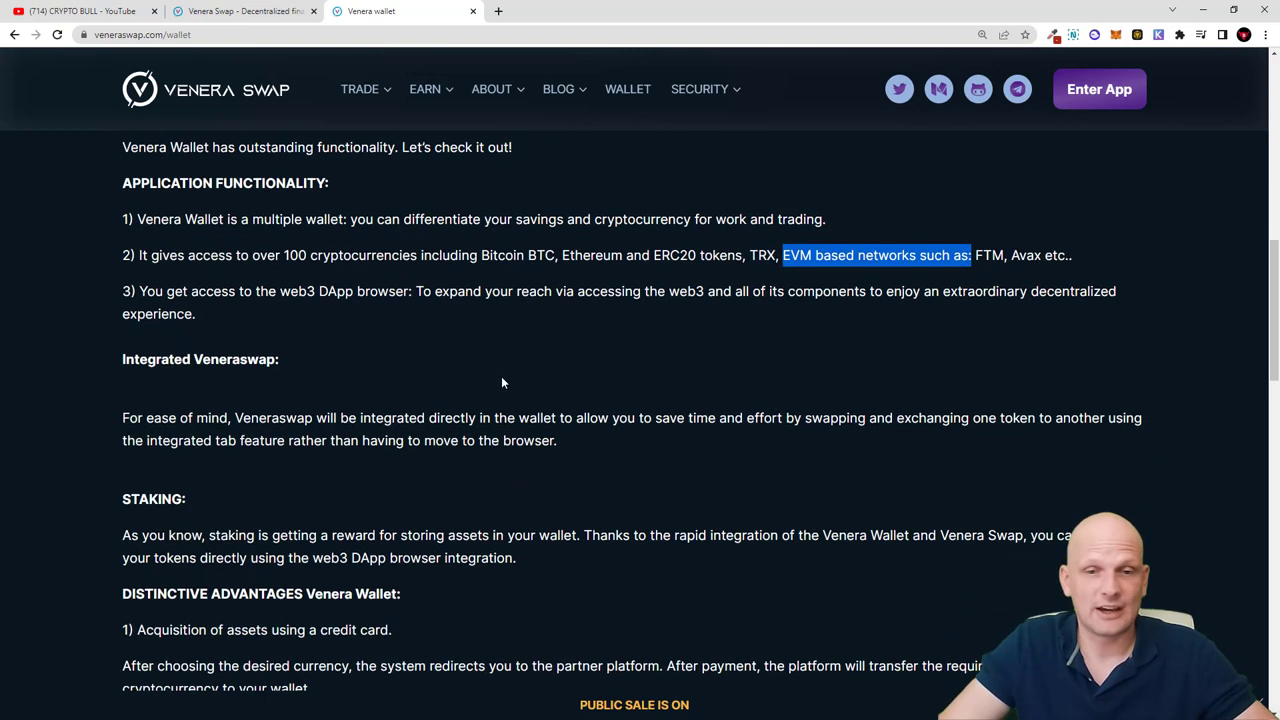
{"action": "scroll", "scroll_direction": "up", "scroll_amount": 3}
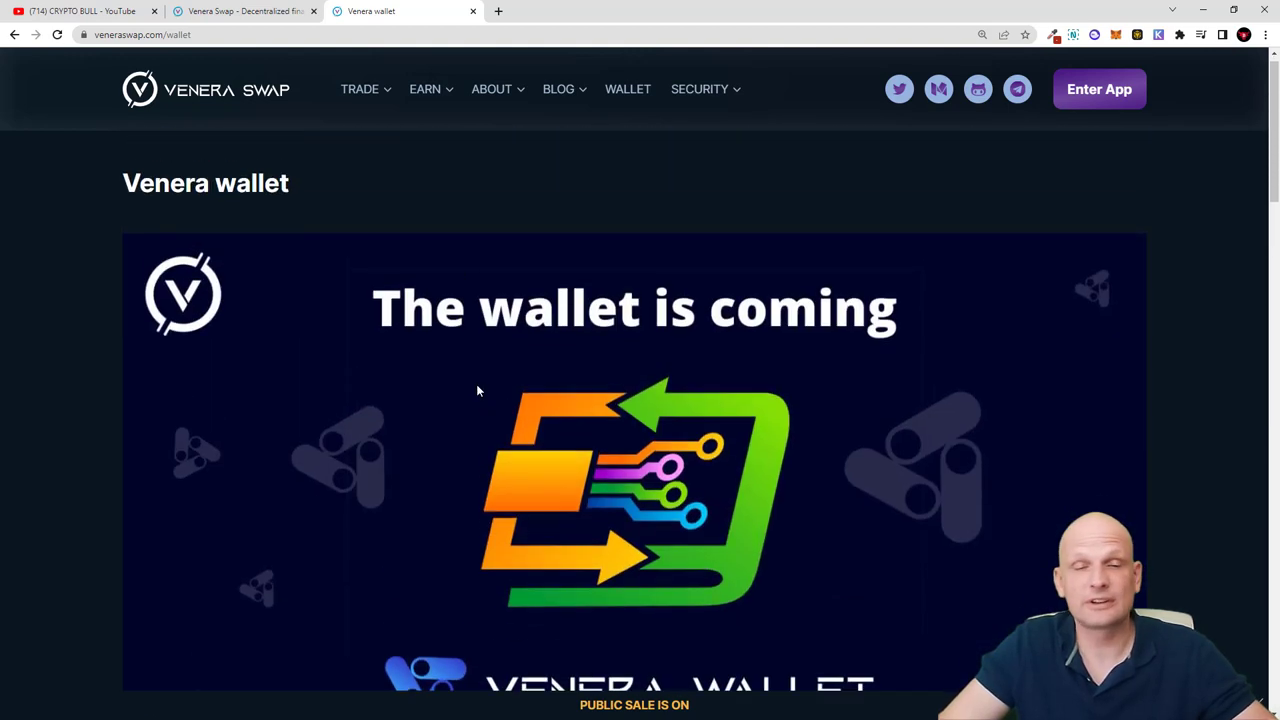